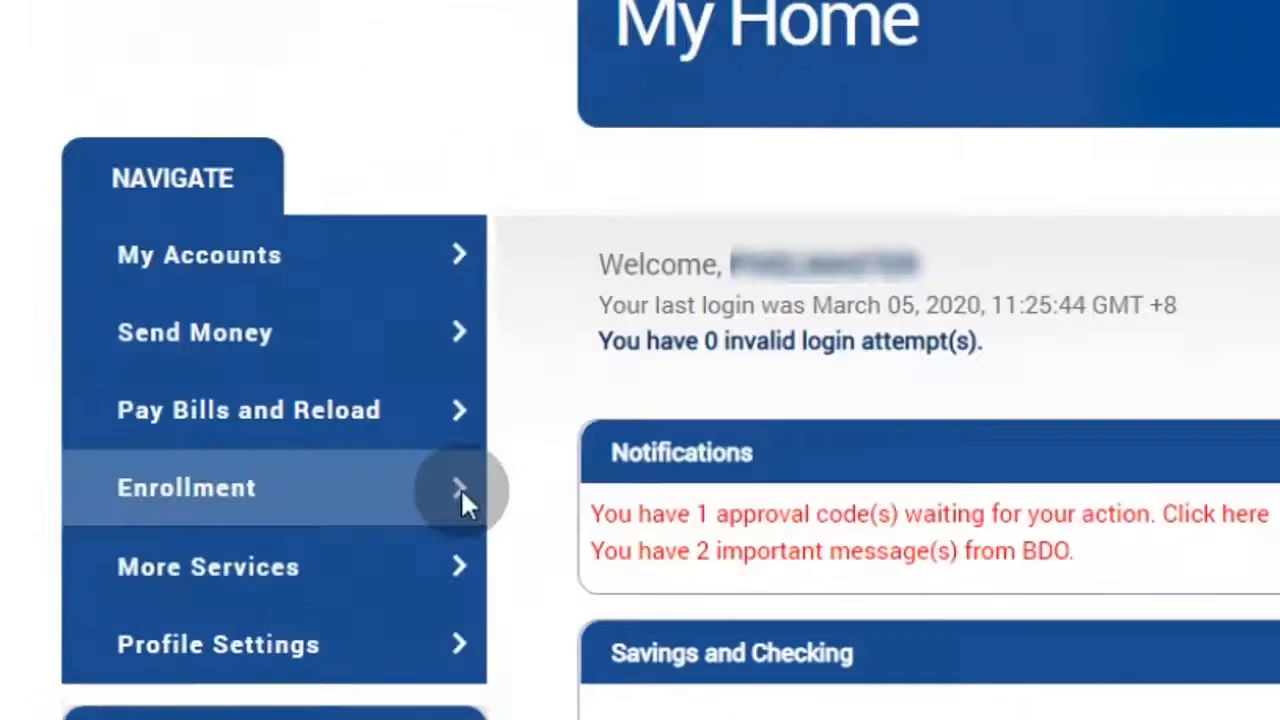
Begin a Company/Biller enrollment and choose PLDT as the Company / Biller Name.
left_click(186, 488)
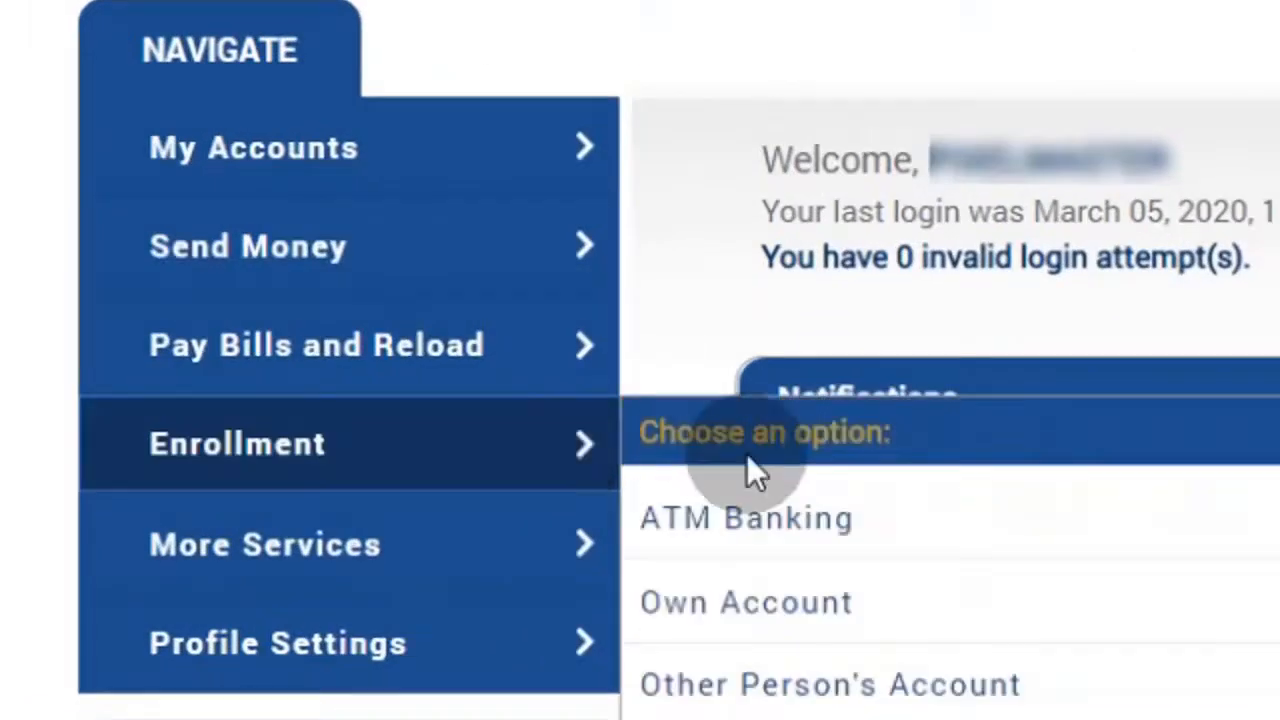
scroll("down", 3)
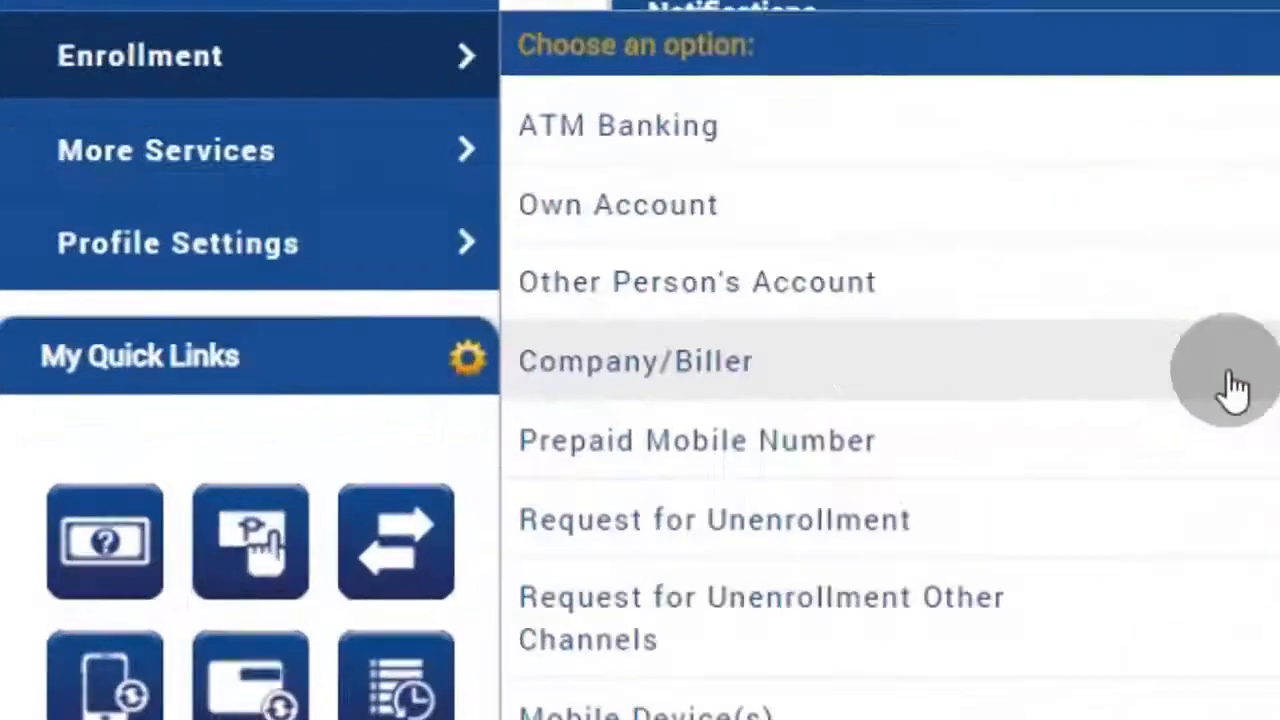
left_click(636, 360)
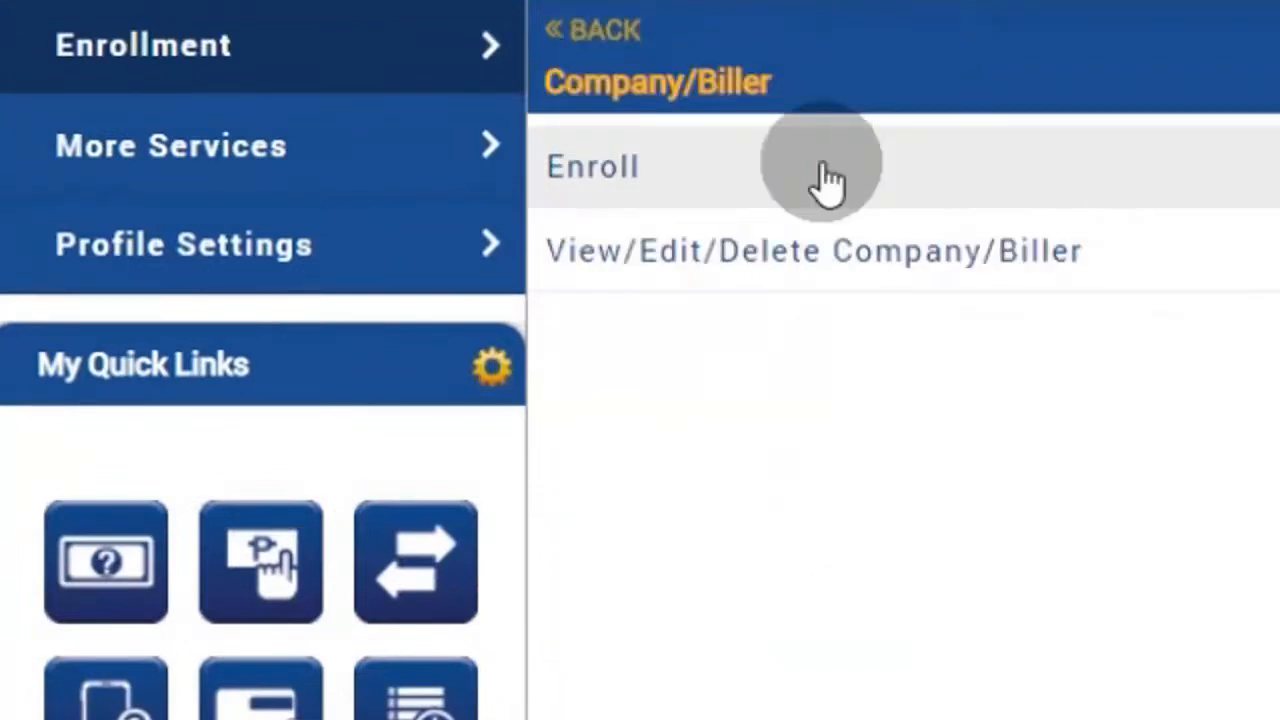
left_click(592, 168)
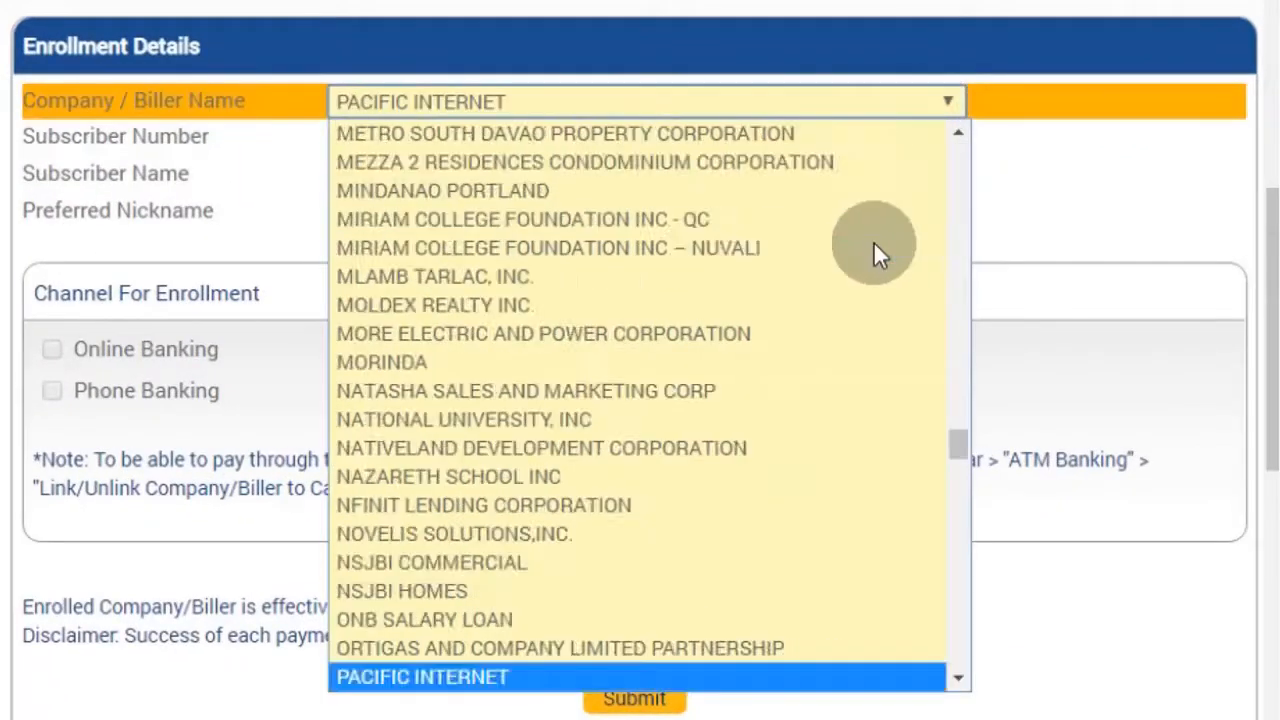
scroll("down", 3)
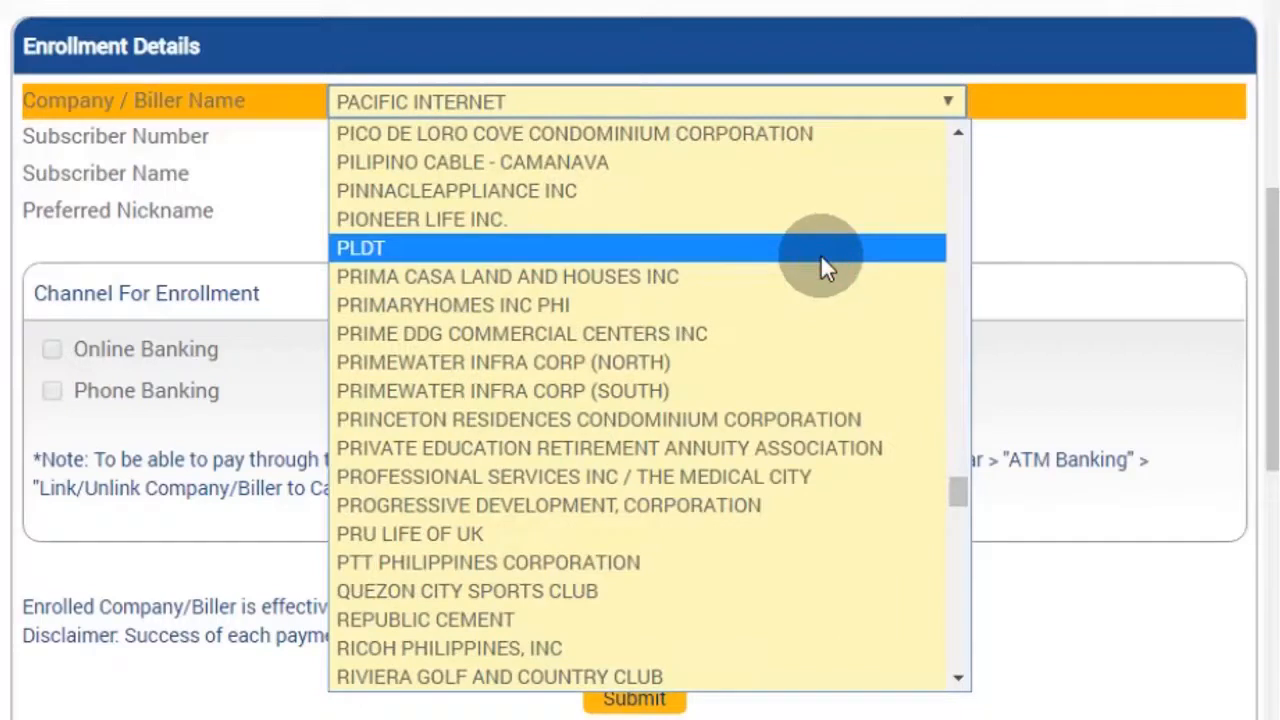
left_click(360, 248)
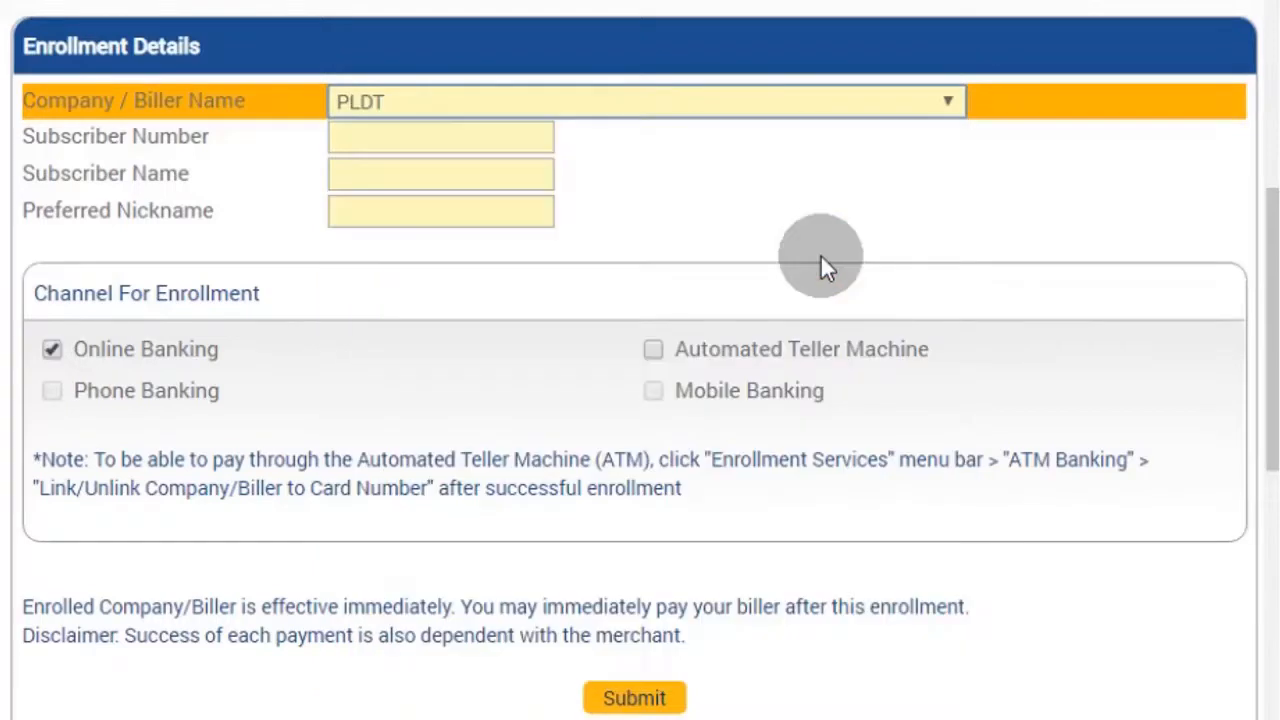
mouse_move(200, 150)
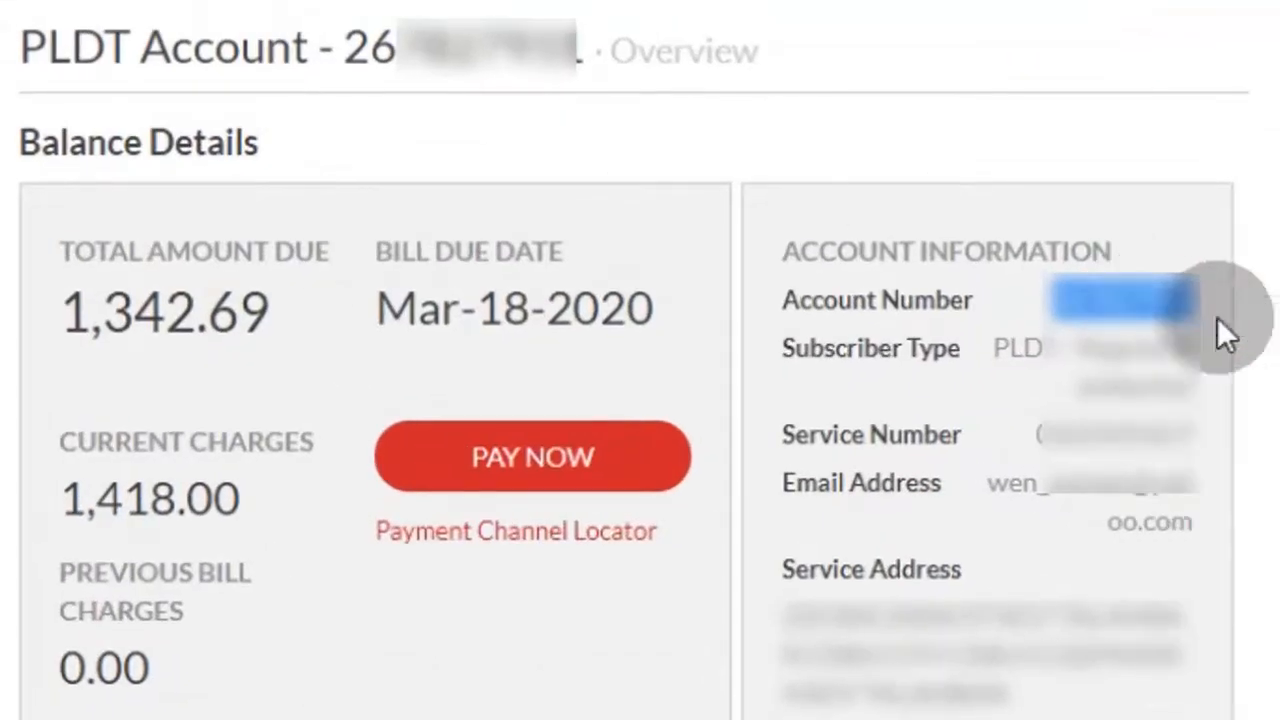
Copy the PLDT account number and name into Subscriber Number and Subscriber Name.
right_click(624, 164)
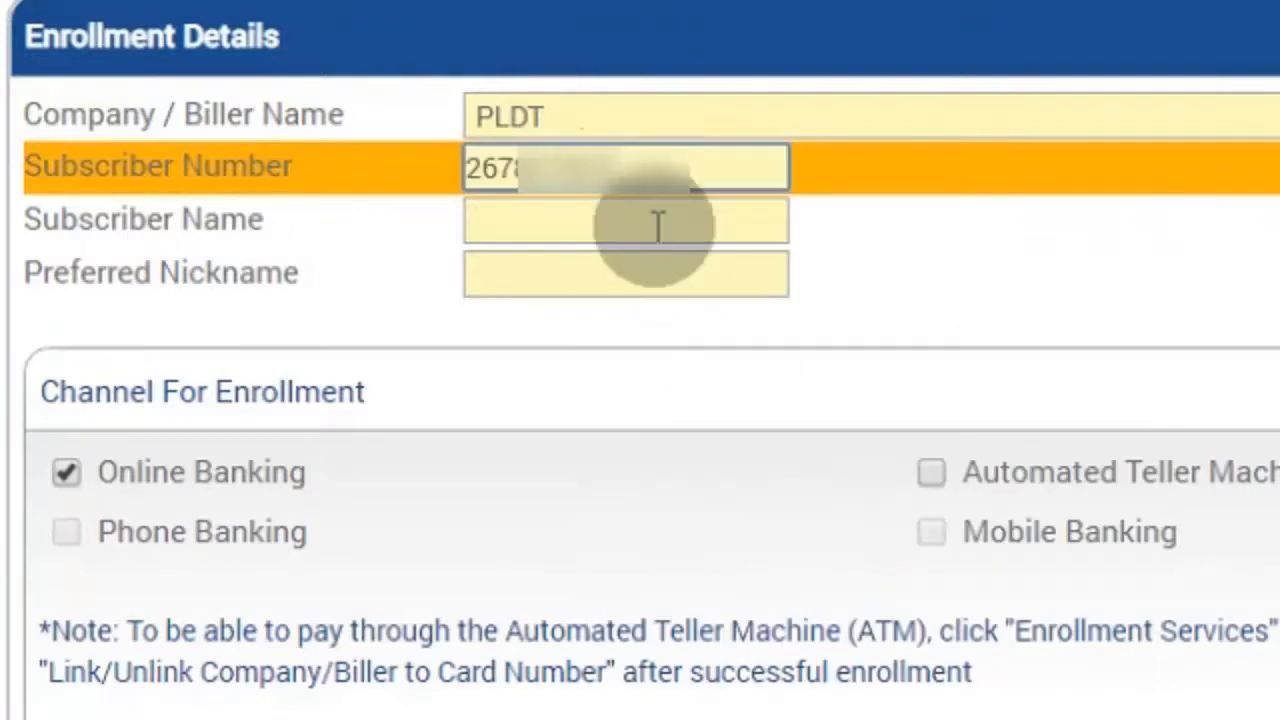
left_click(370, 12)
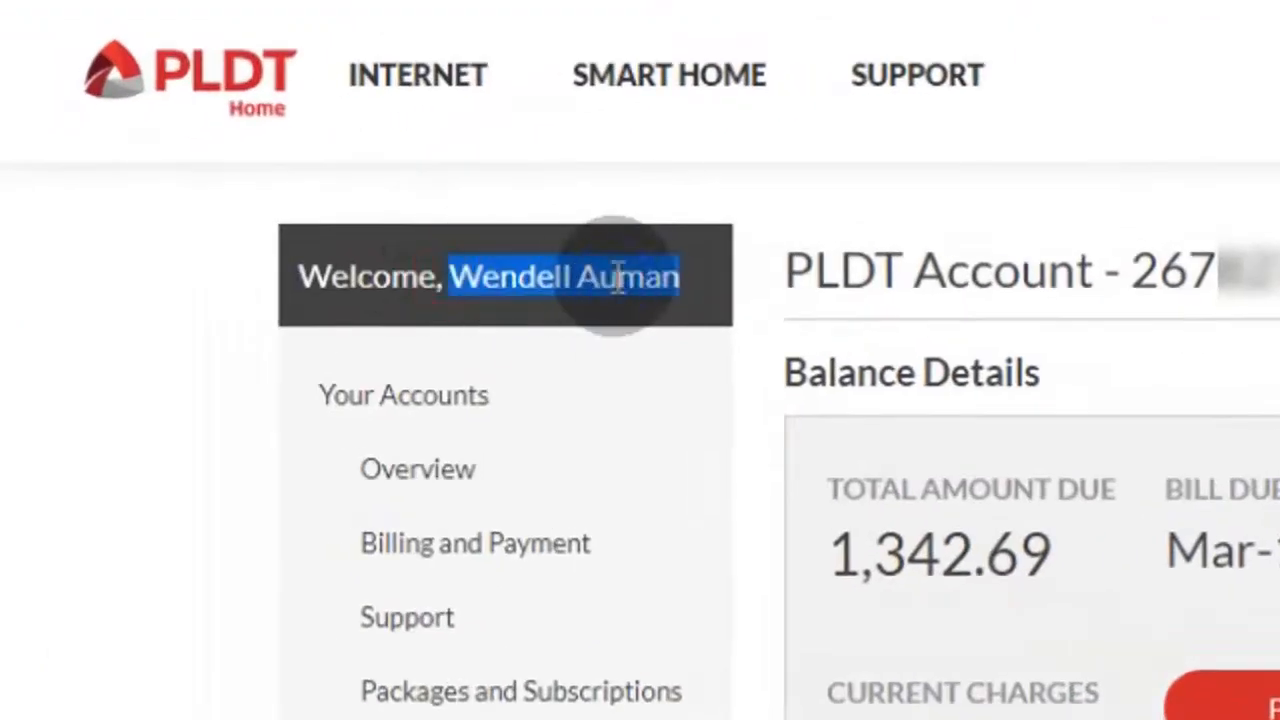
left_click(150, 12)
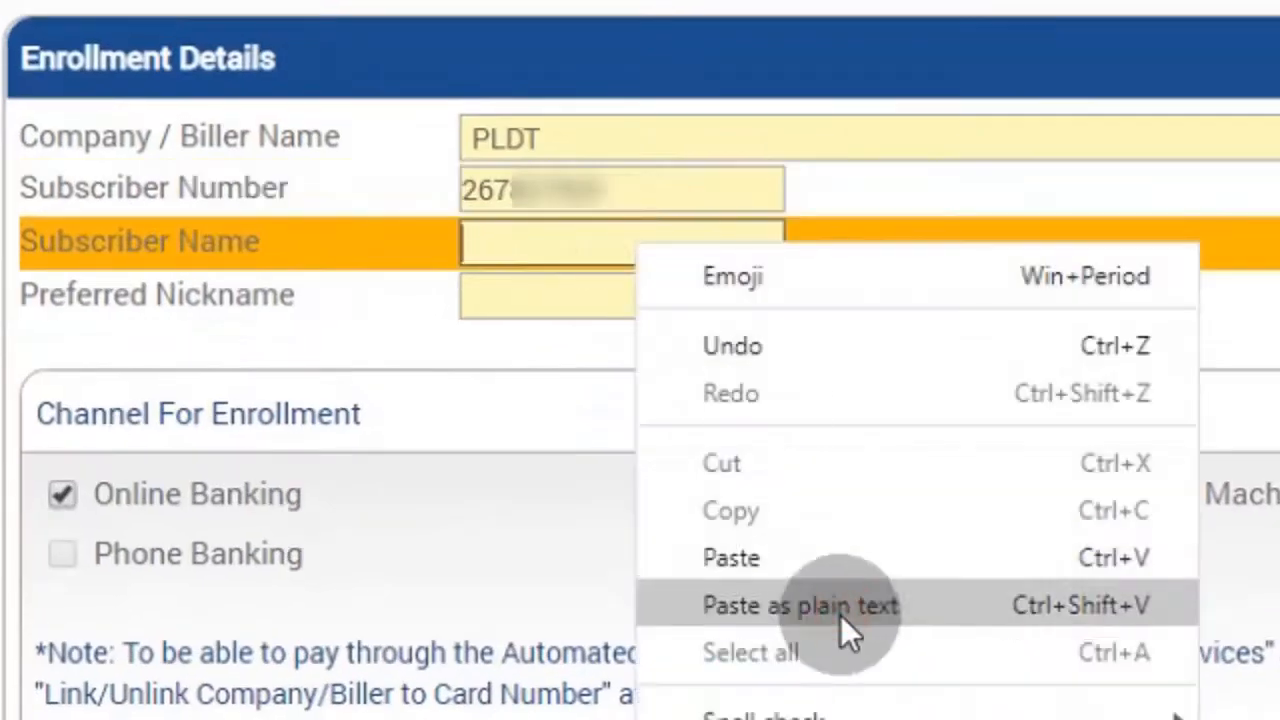
left_click(800, 604)
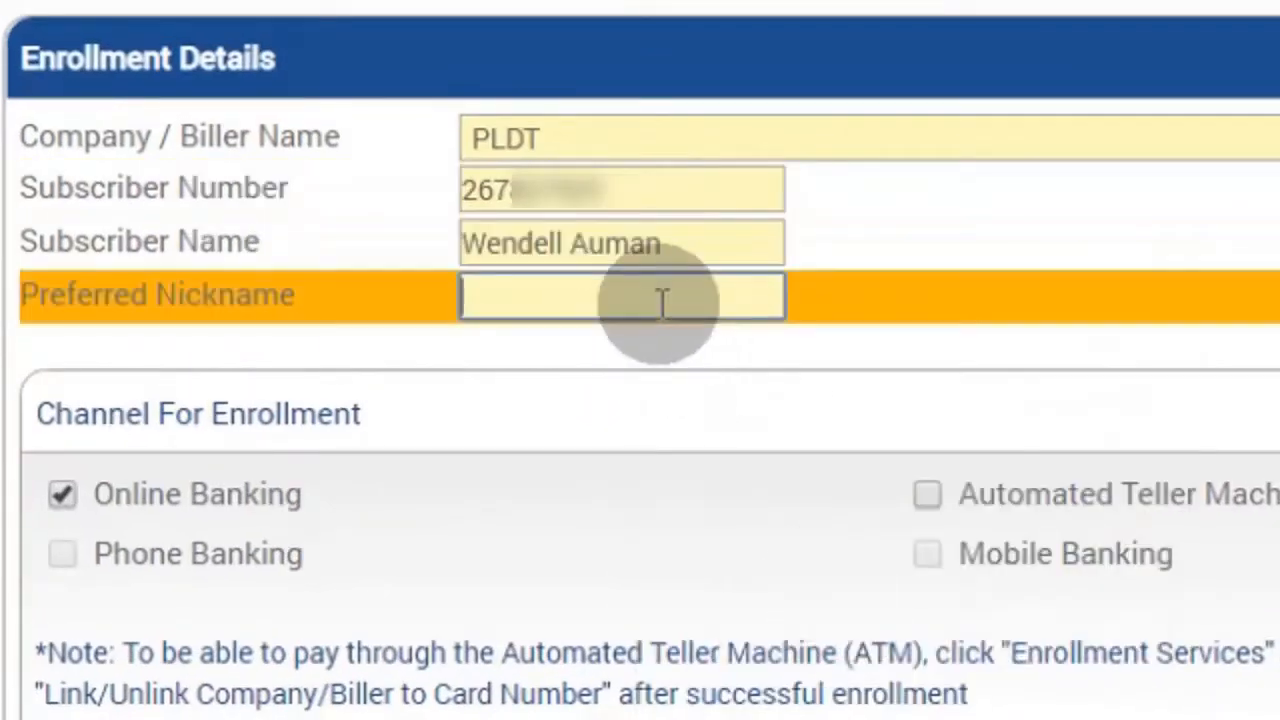
Enter the preferred nickname, add the leading 0 to the subscriber number, and submit the enrollment.
type("PLDT 032349 Online")
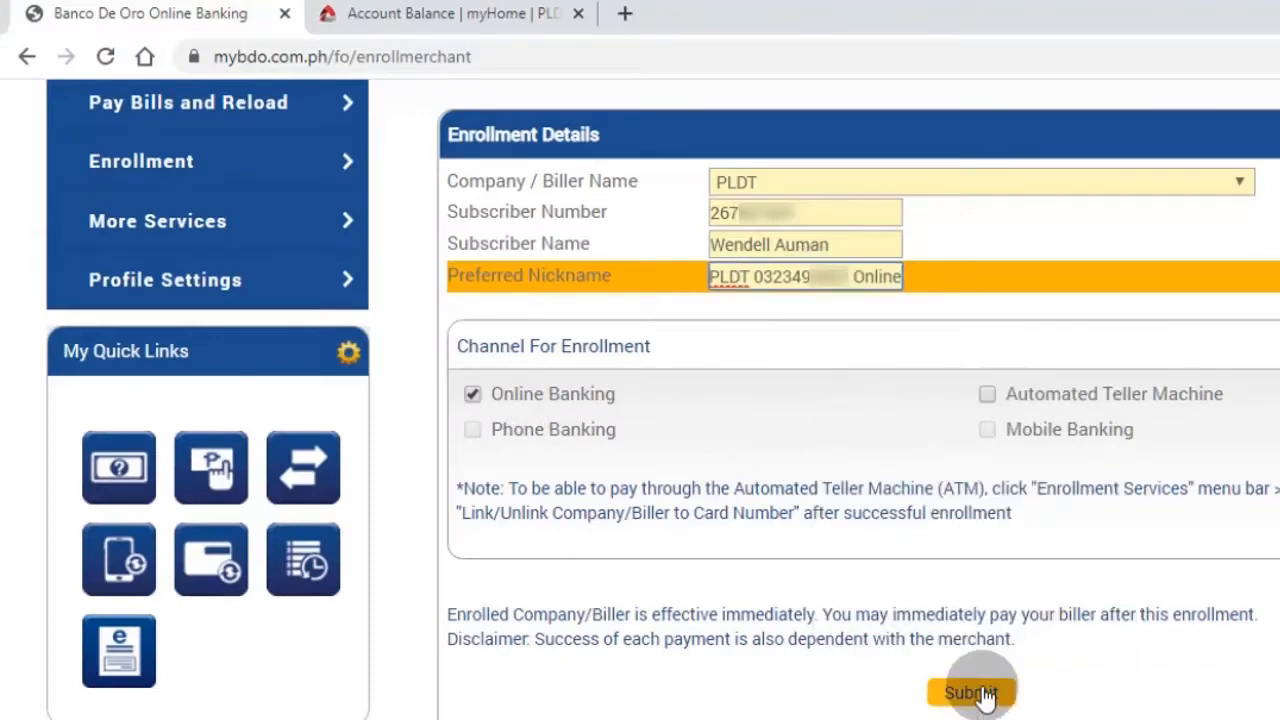
left_click(968, 692)
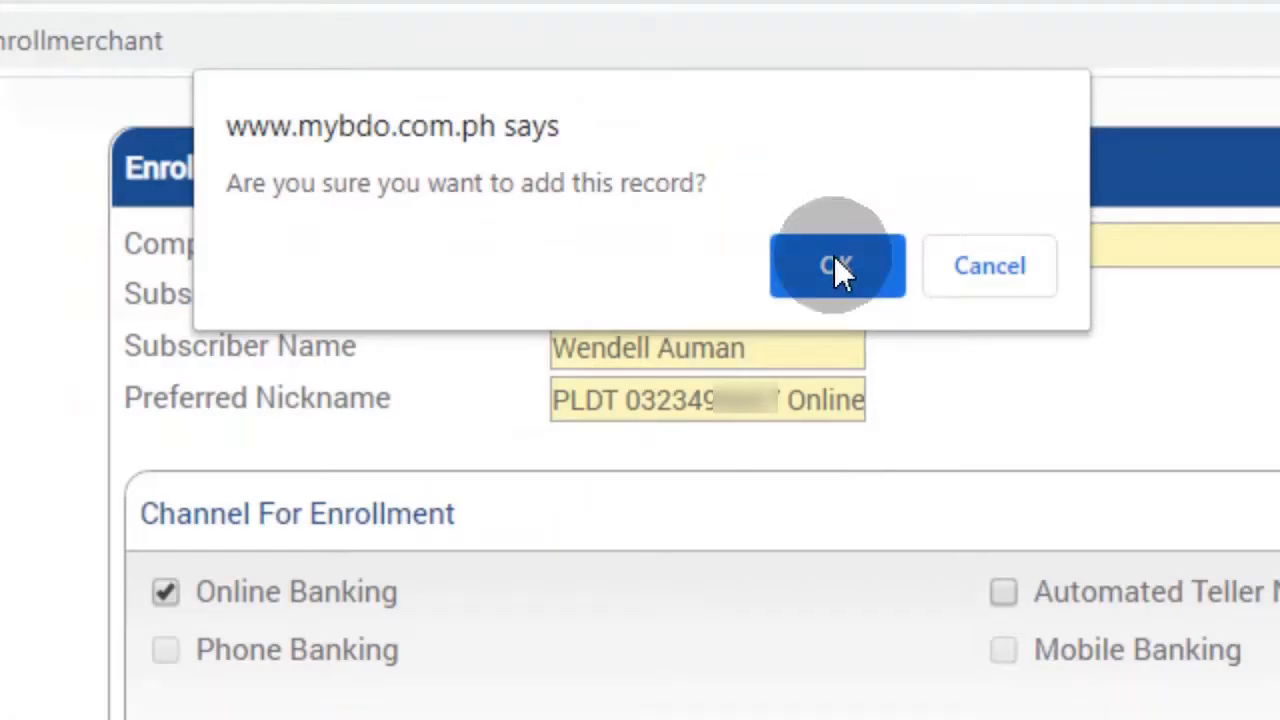
left_click(836, 264)
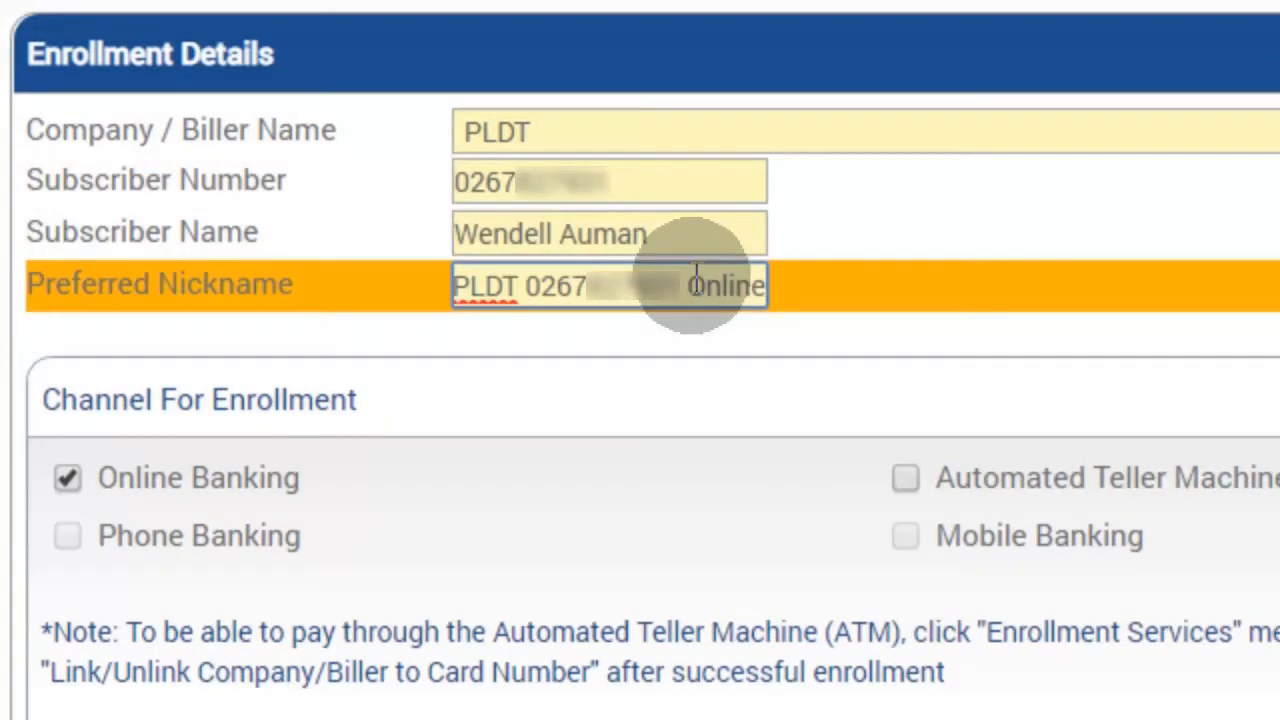
scroll("down", 3)
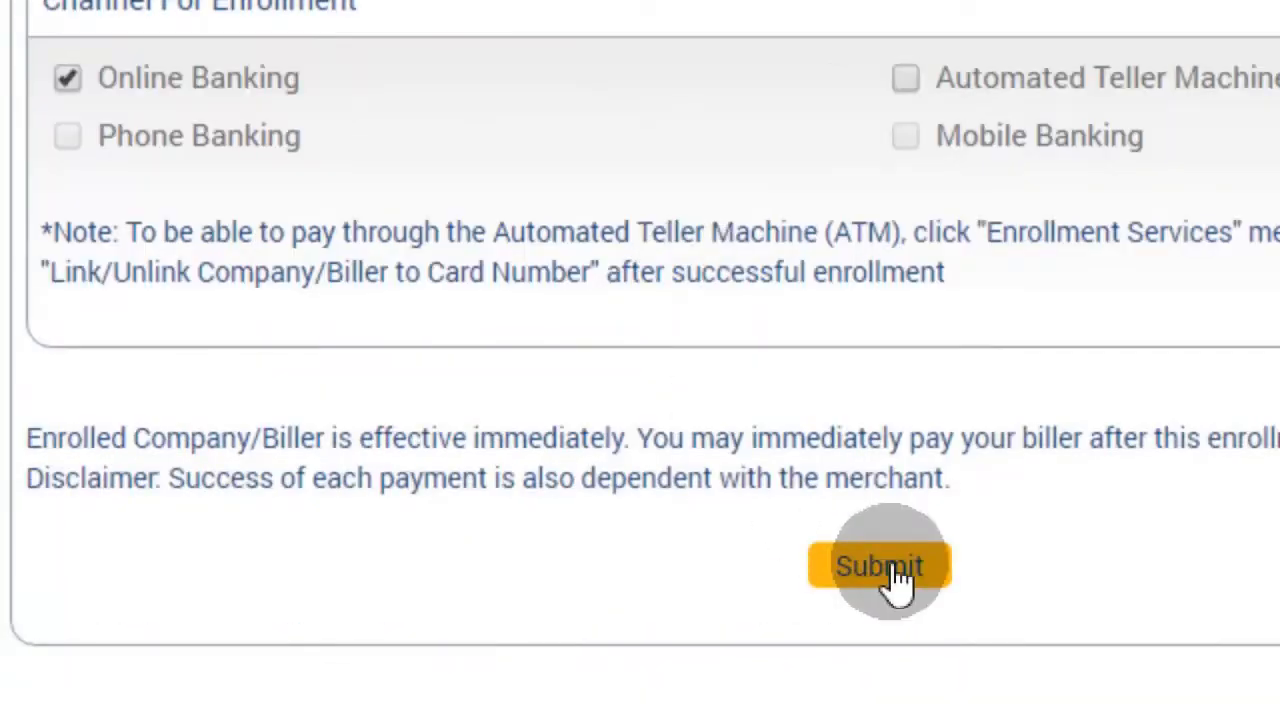
left_click(880, 564)
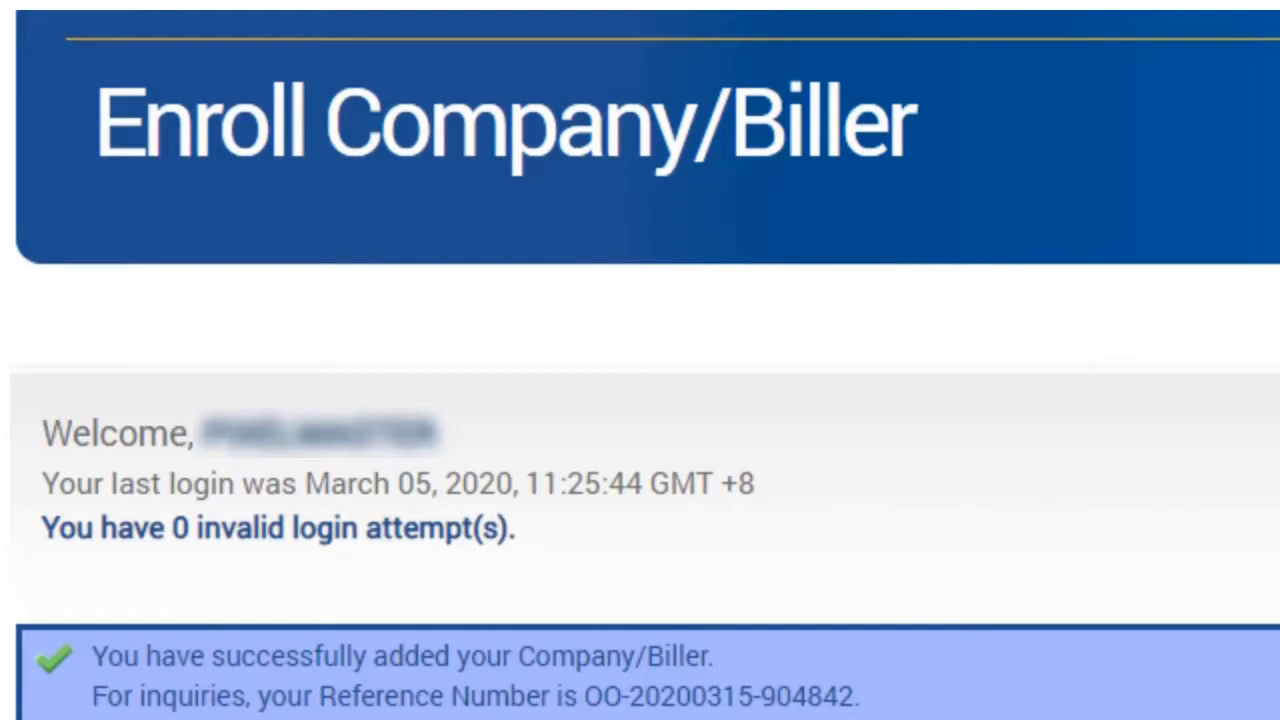
scroll("down", 3)
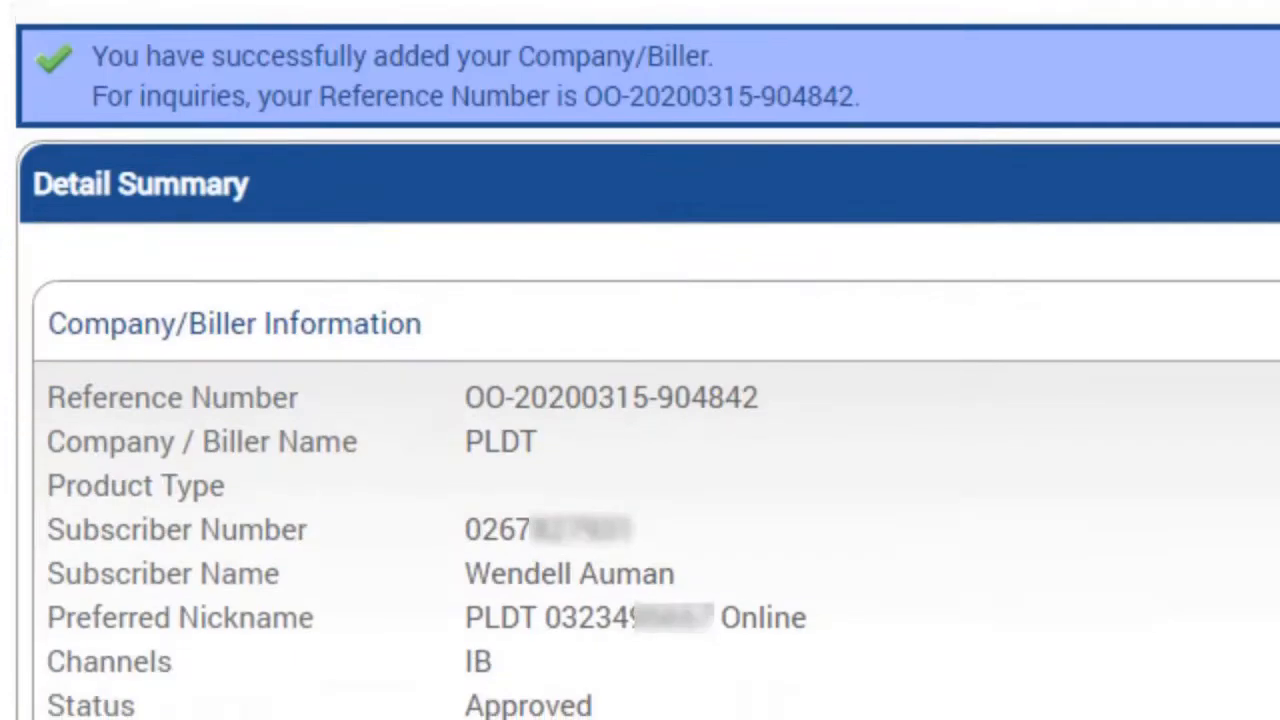
scroll("down", 3)
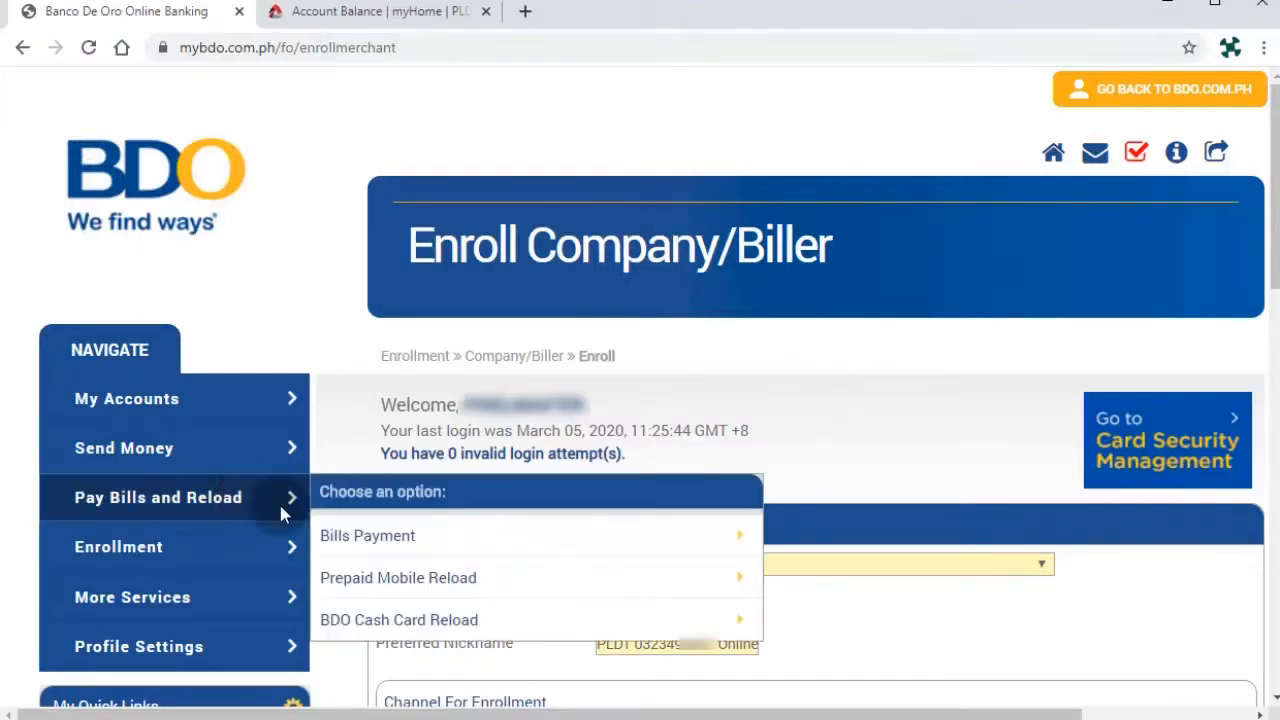
Go to Bills Payment > Pay Bills and choose PLDT as the biller.
left_click(368, 536)
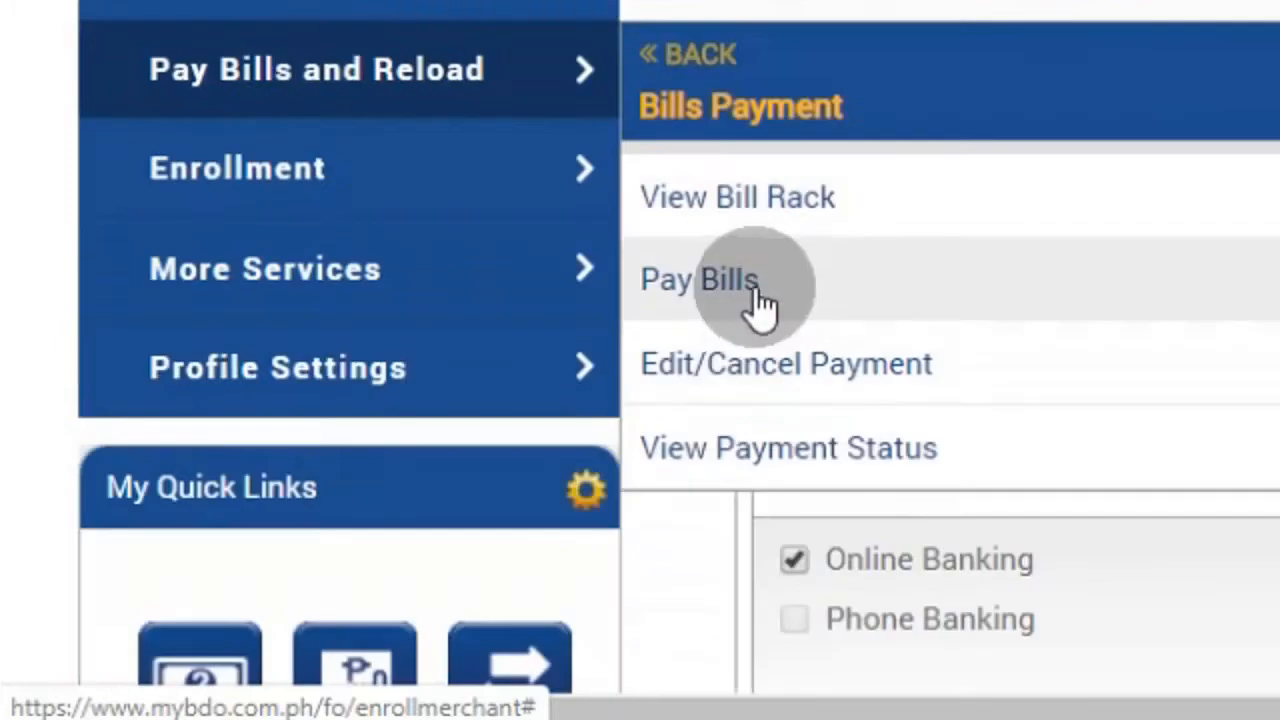
left_click(700, 280)
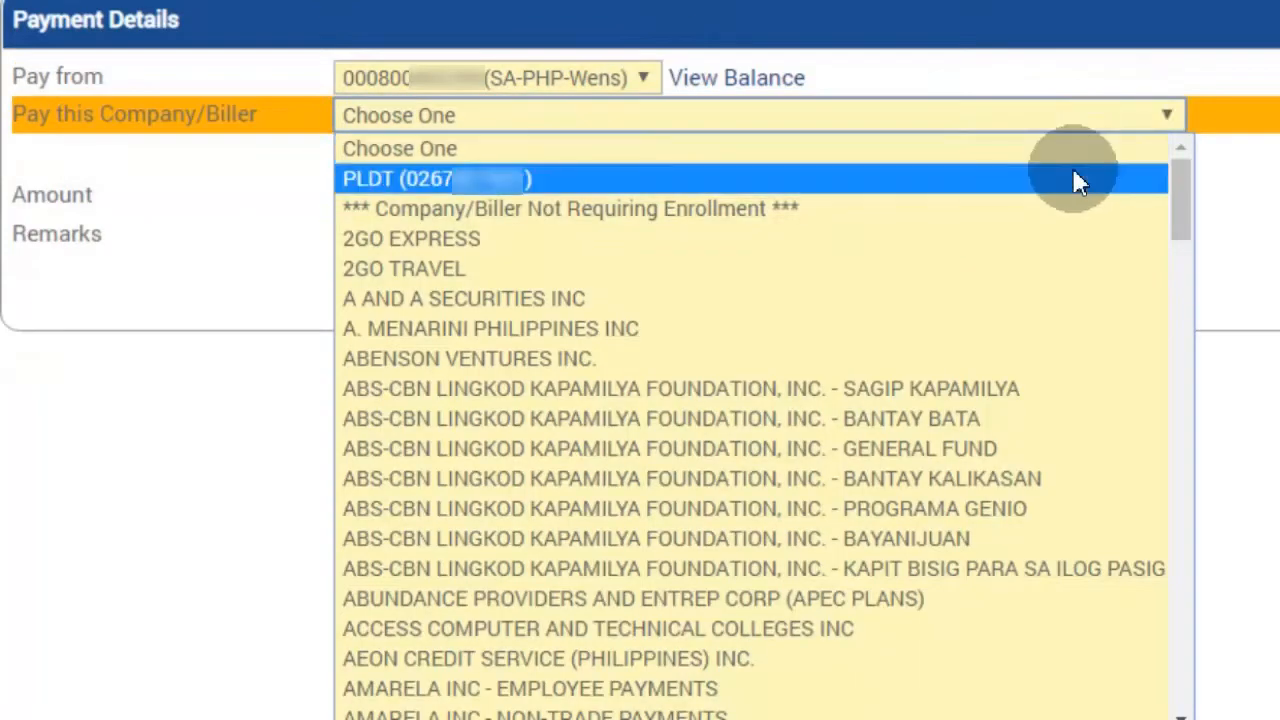
left_click(436, 178)
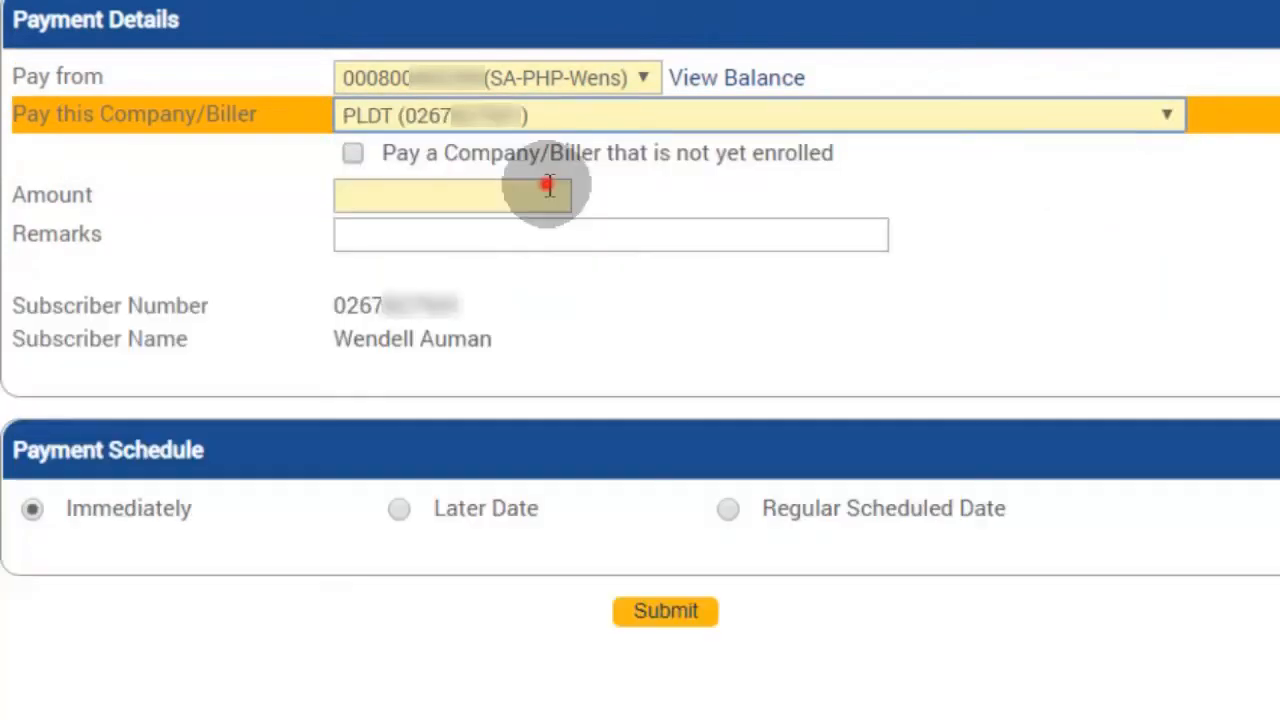
Enter amount 1,350.00 with remarks 'for Mar-18-2020' and submit the immediate payment.
type("1,350.00")
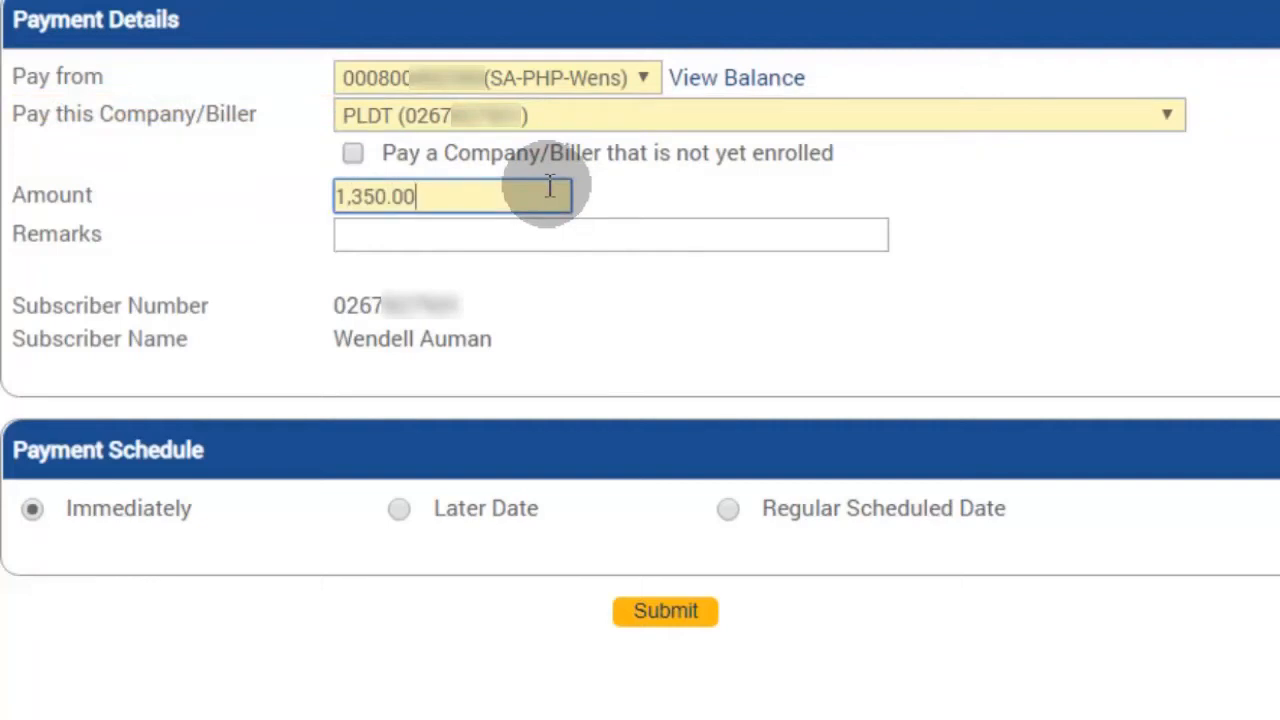
left_click(610, 234)
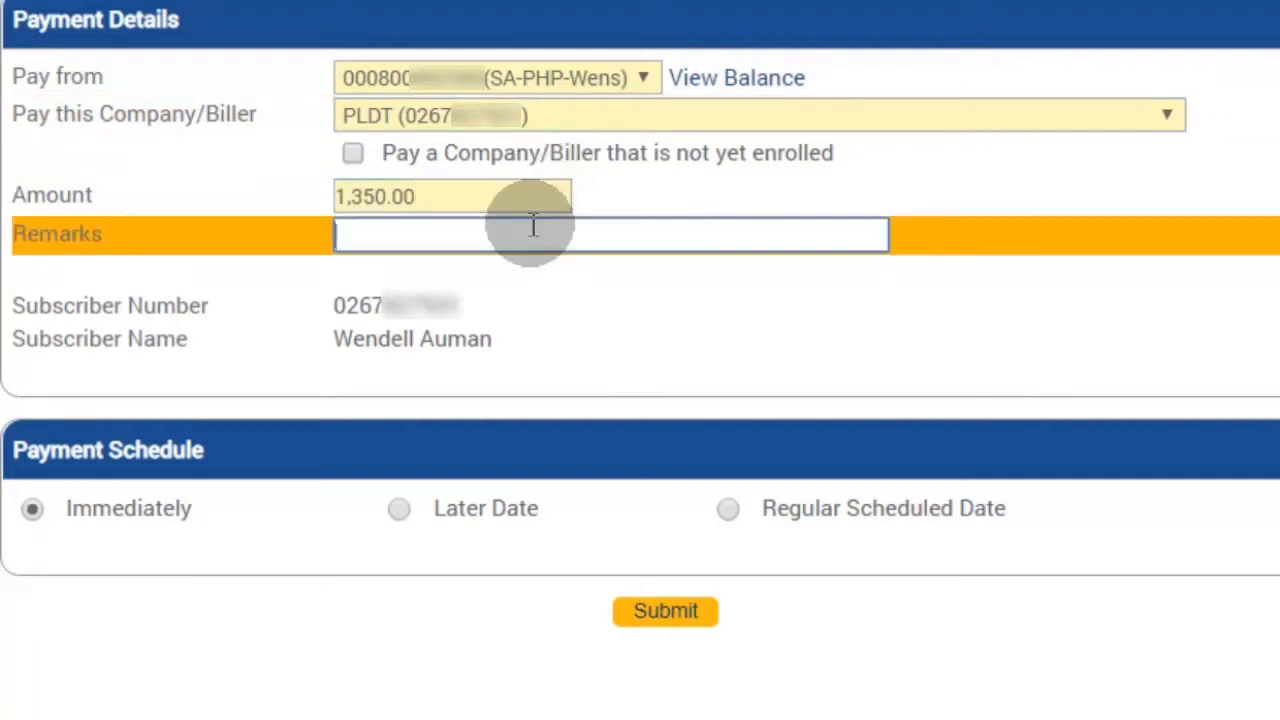
type("for Mar-18-2020")
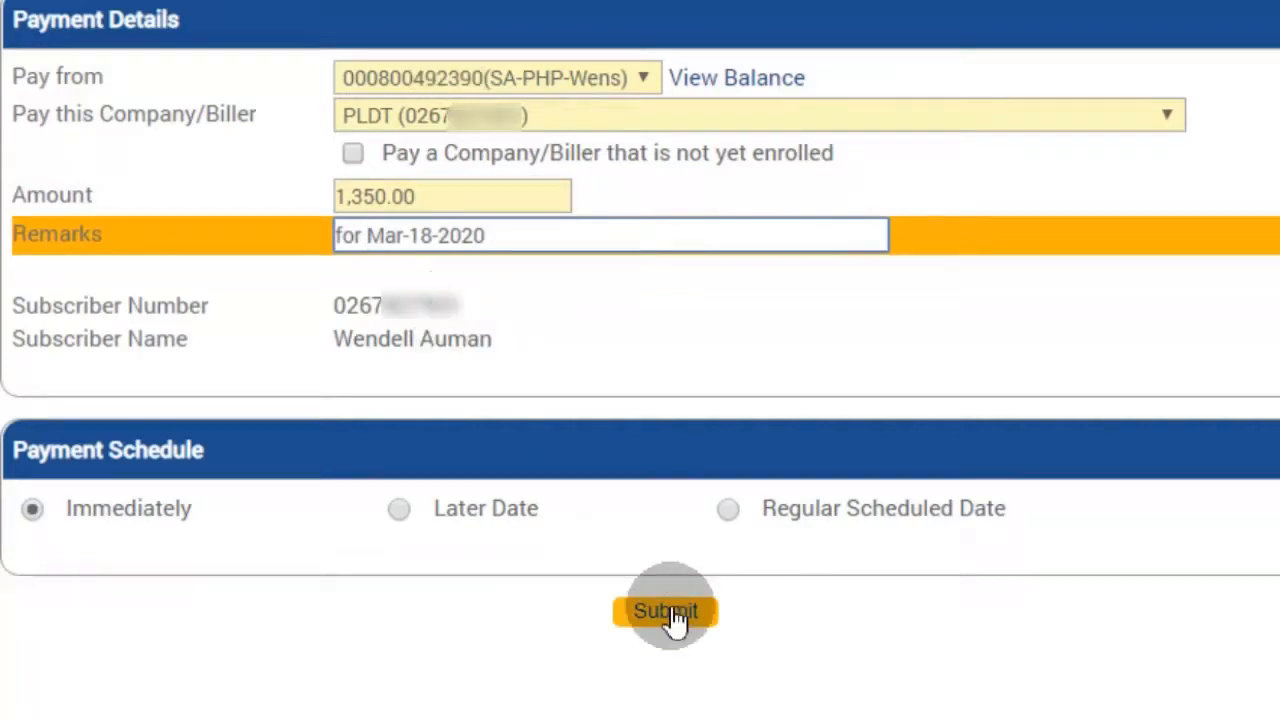
left_click(664, 610)
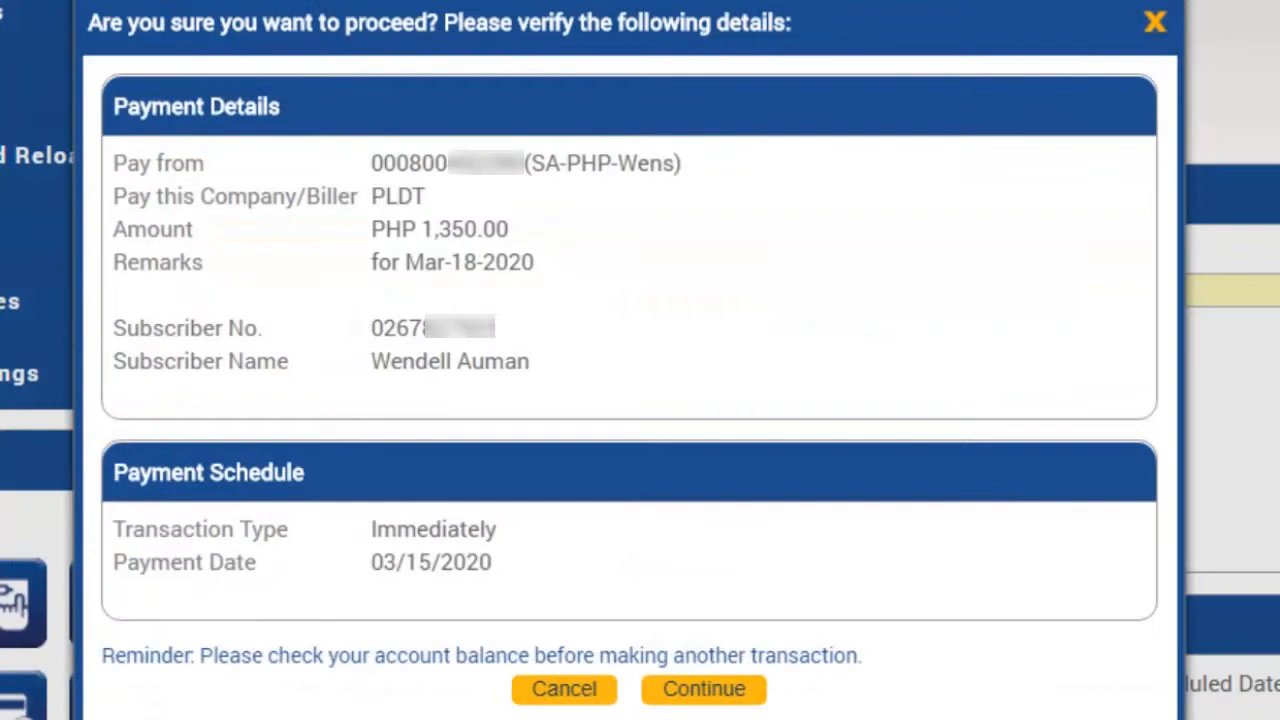
left_click(704, 688)
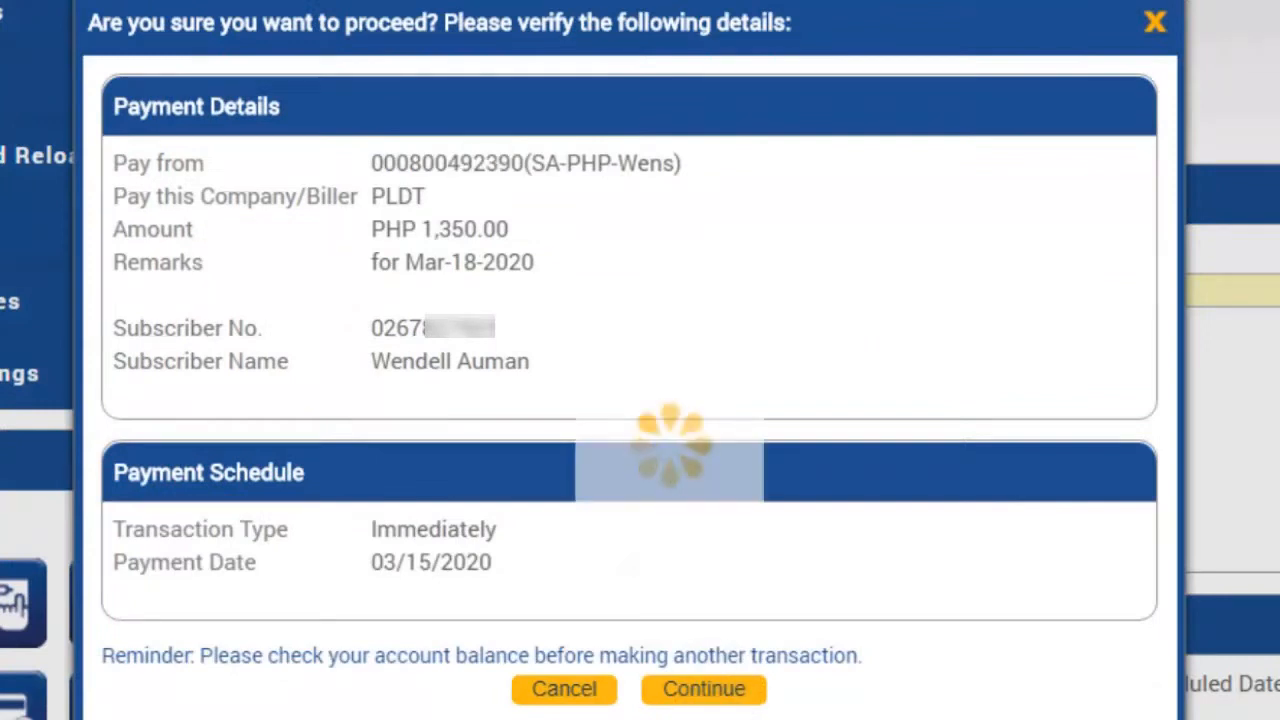
left_click(704, 688)
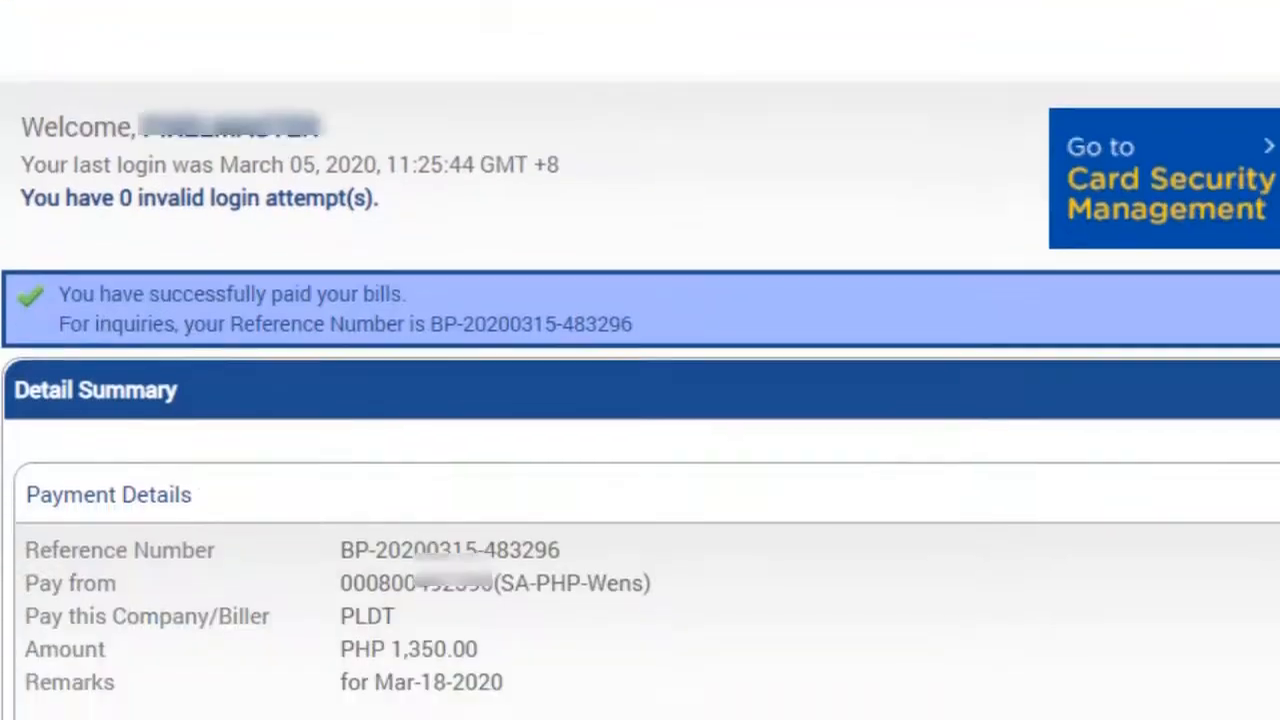
scroll("down", 3)
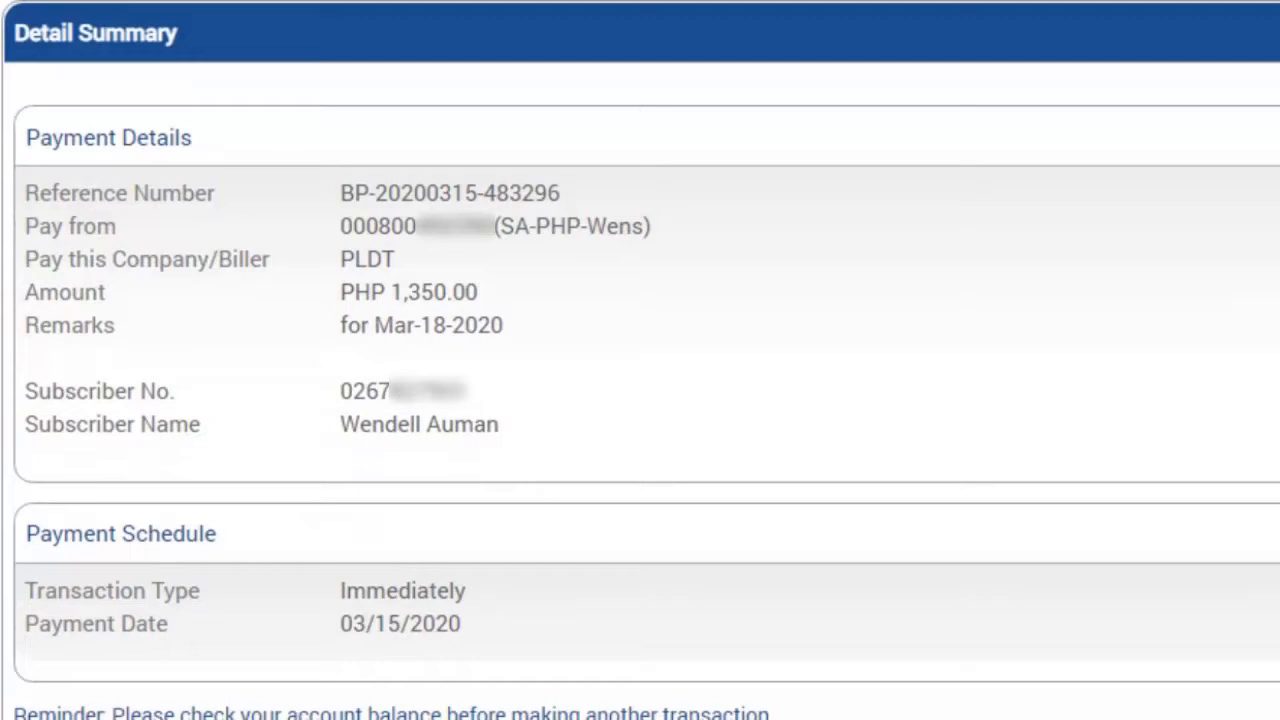
scroll("down", 3)
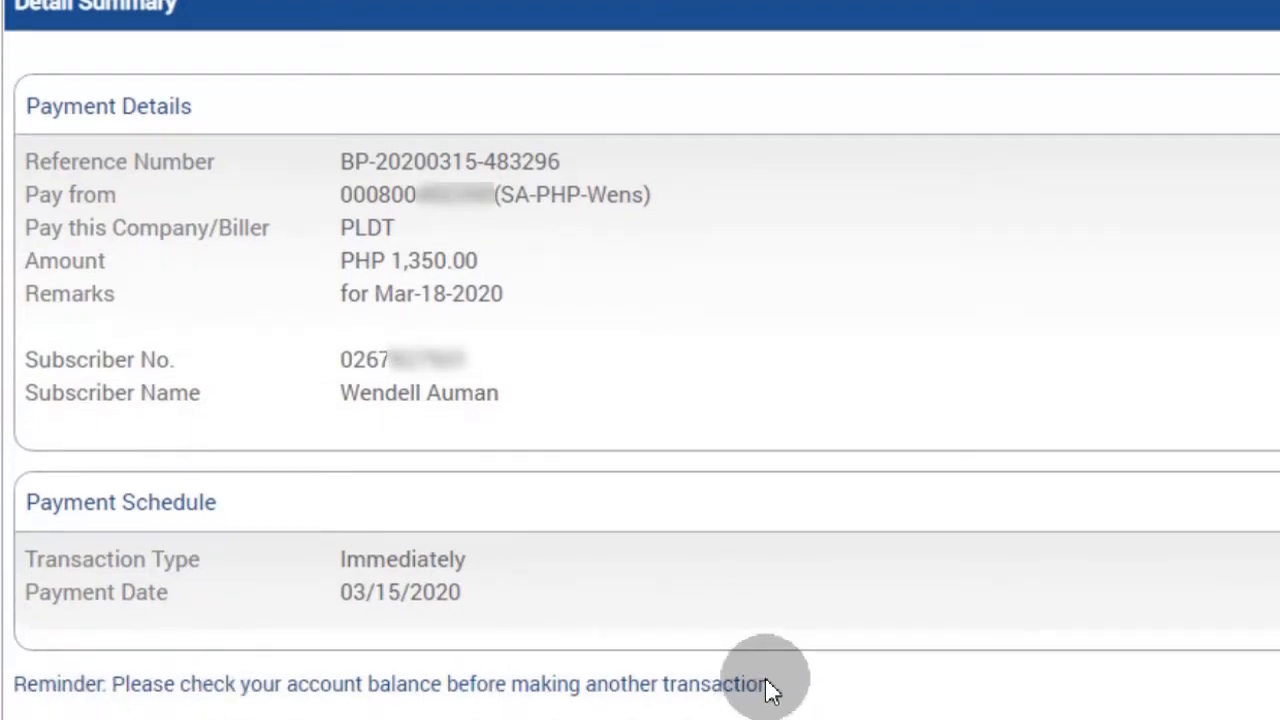
scroll("down", 3)
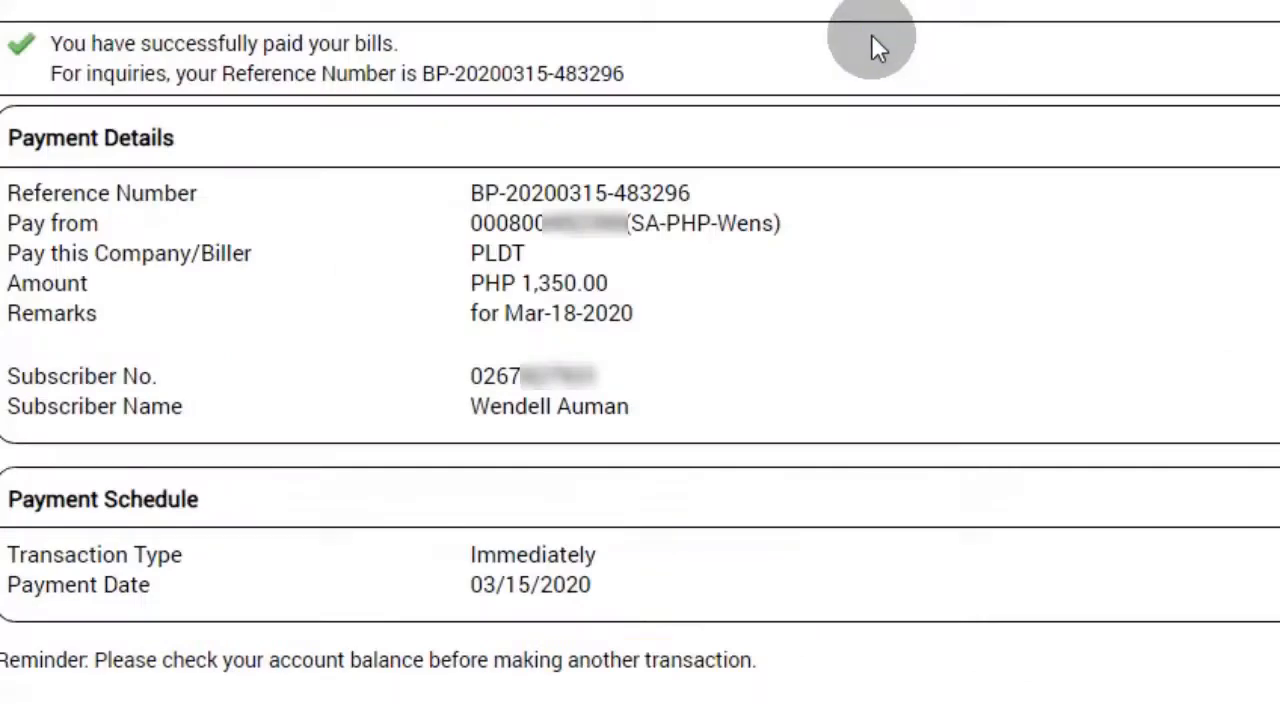
Save the payment confirmation page as a PDF receipt in the BDO folder.
right_click(870, 44)
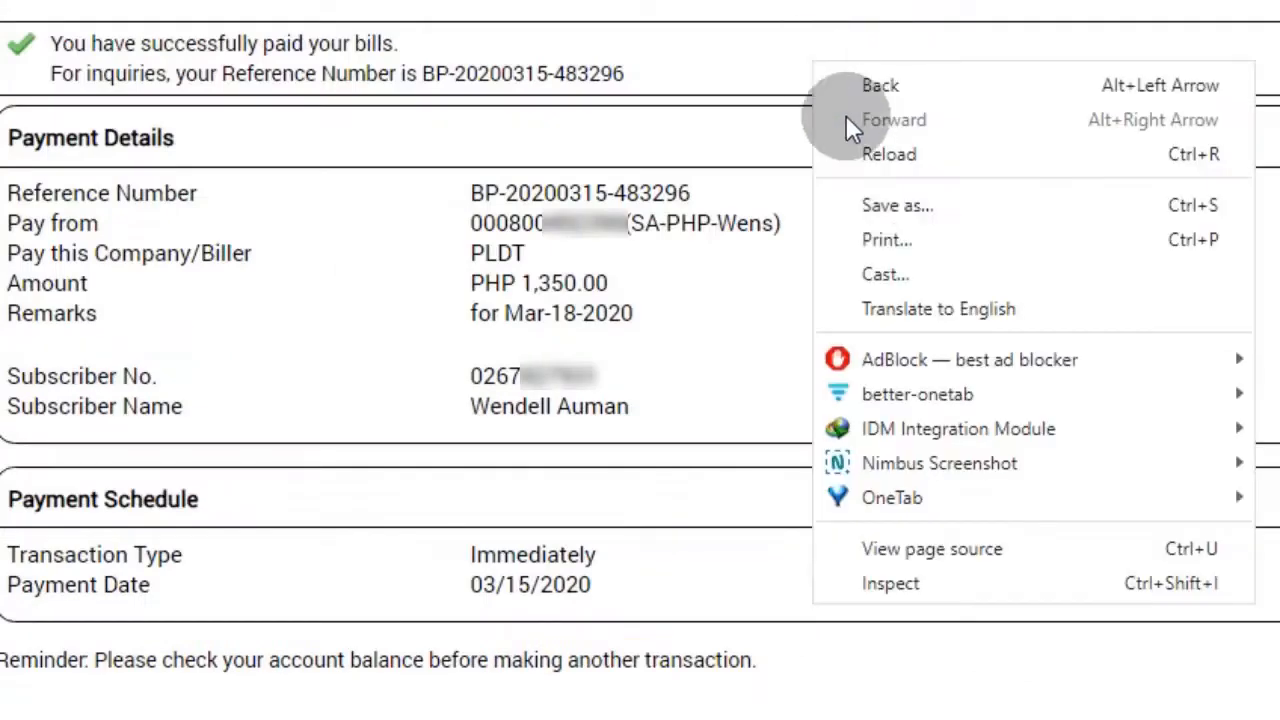
left_click(886, 240)
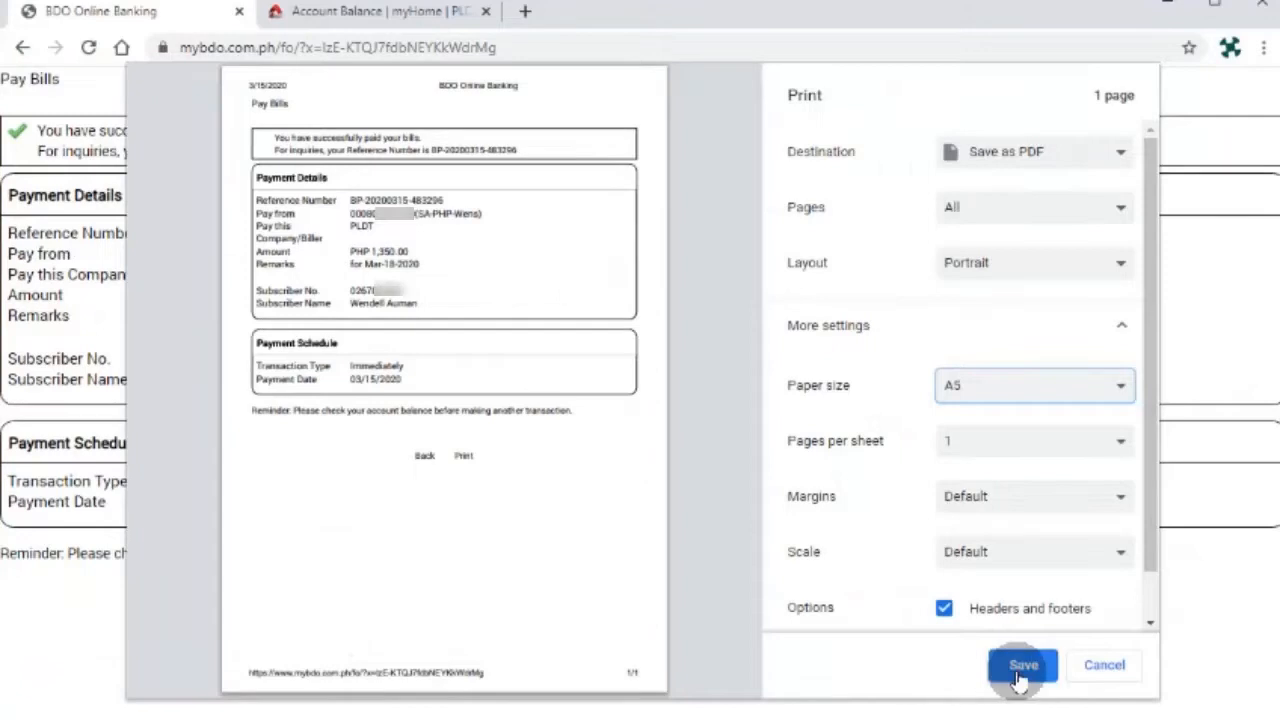
left_click(1020, 664)
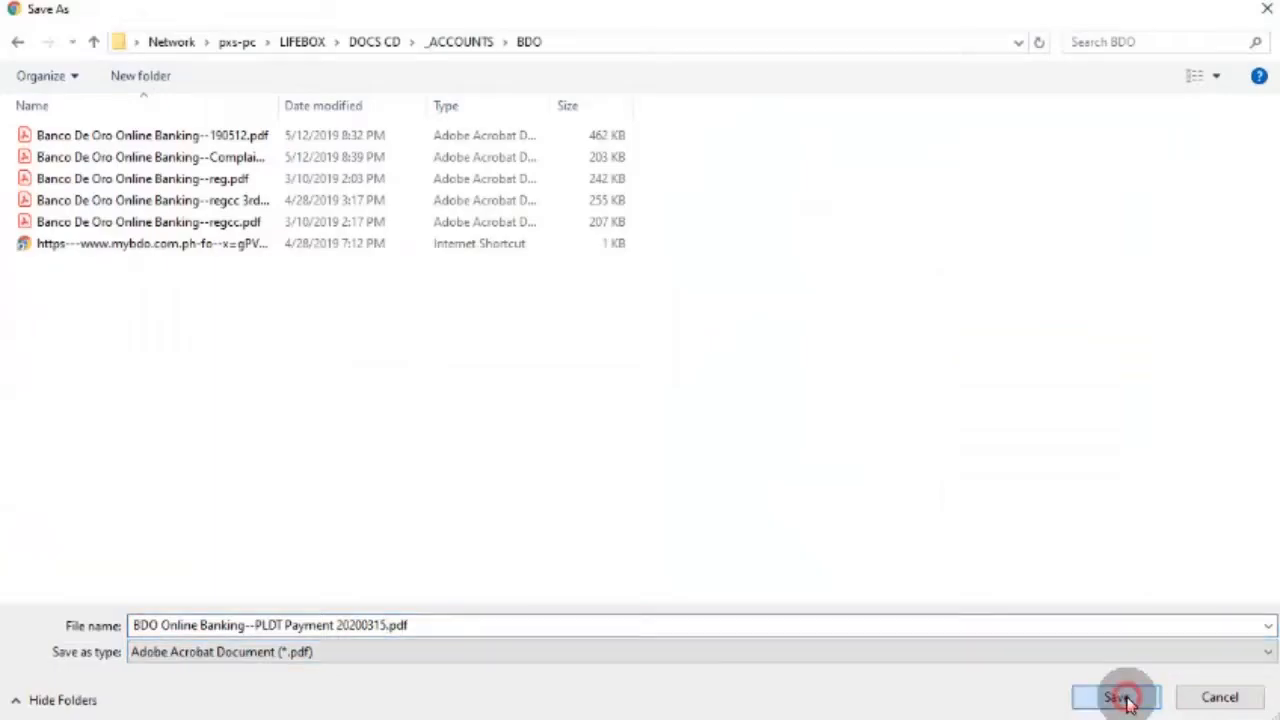
left_click(1116, 696)
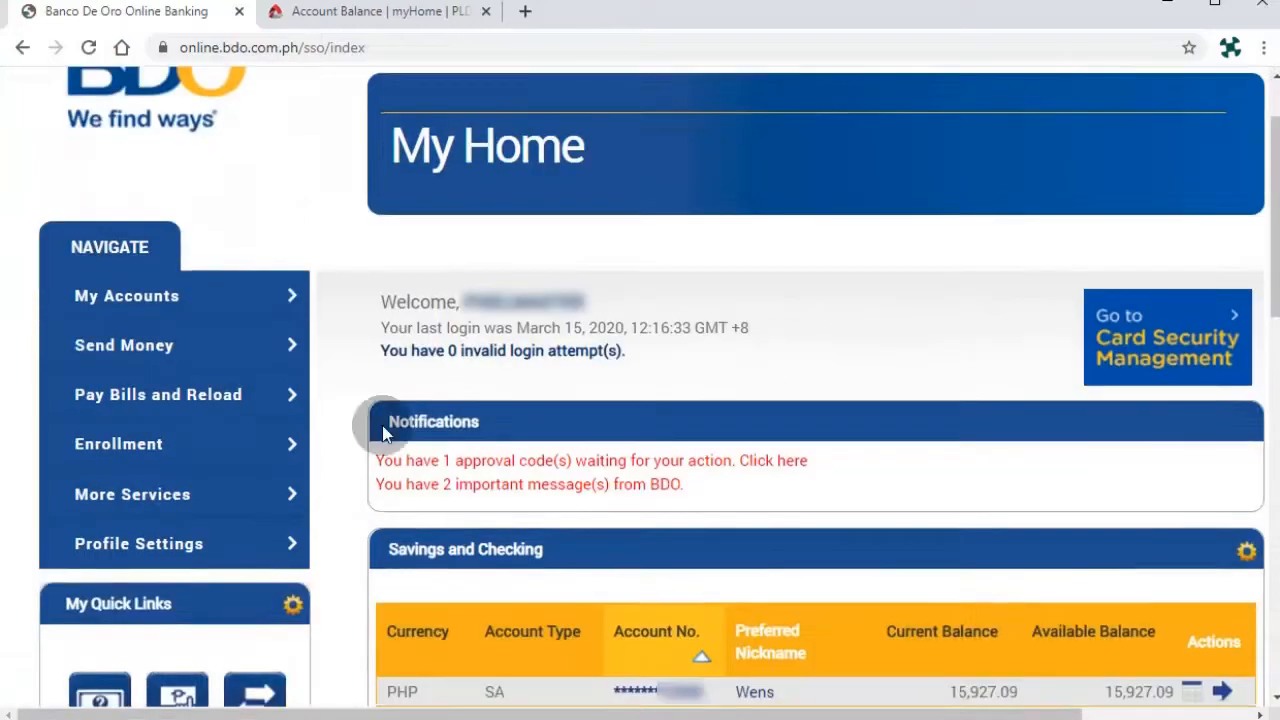
View Payment Status and open the March 15 PLDT payment listed as Successful.
left_click(158, 394)
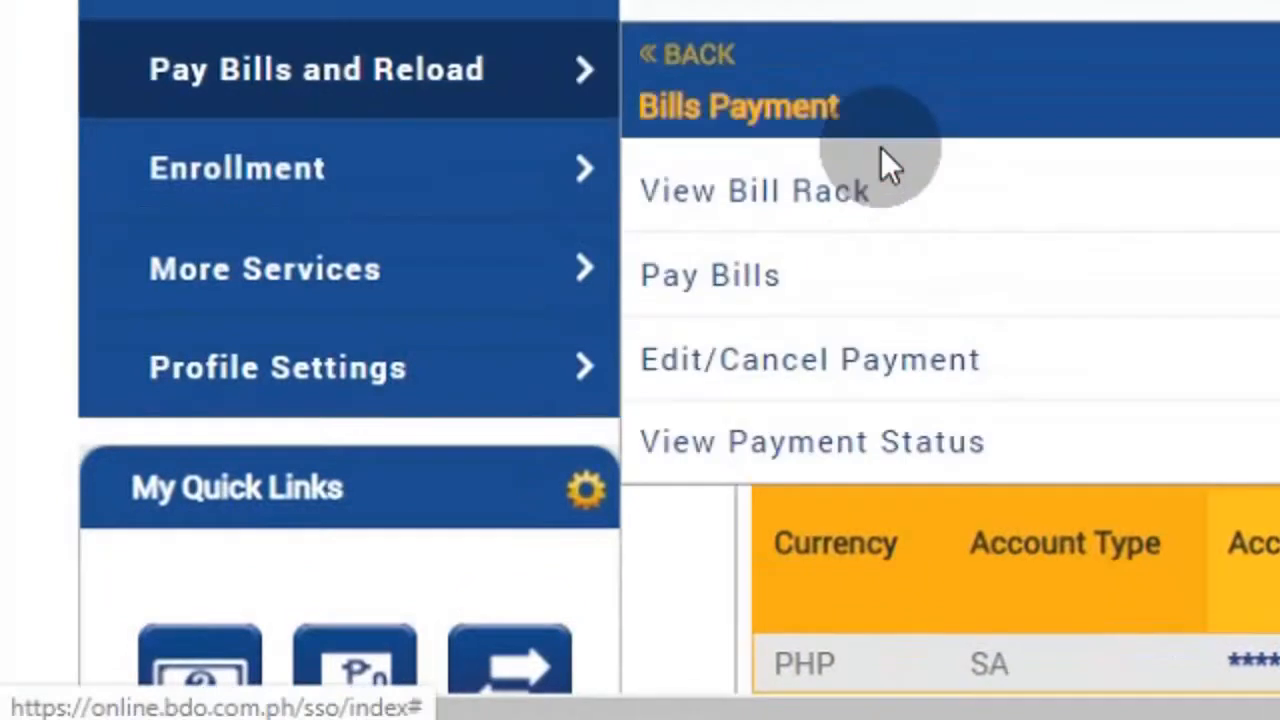
left_click(812, 442)
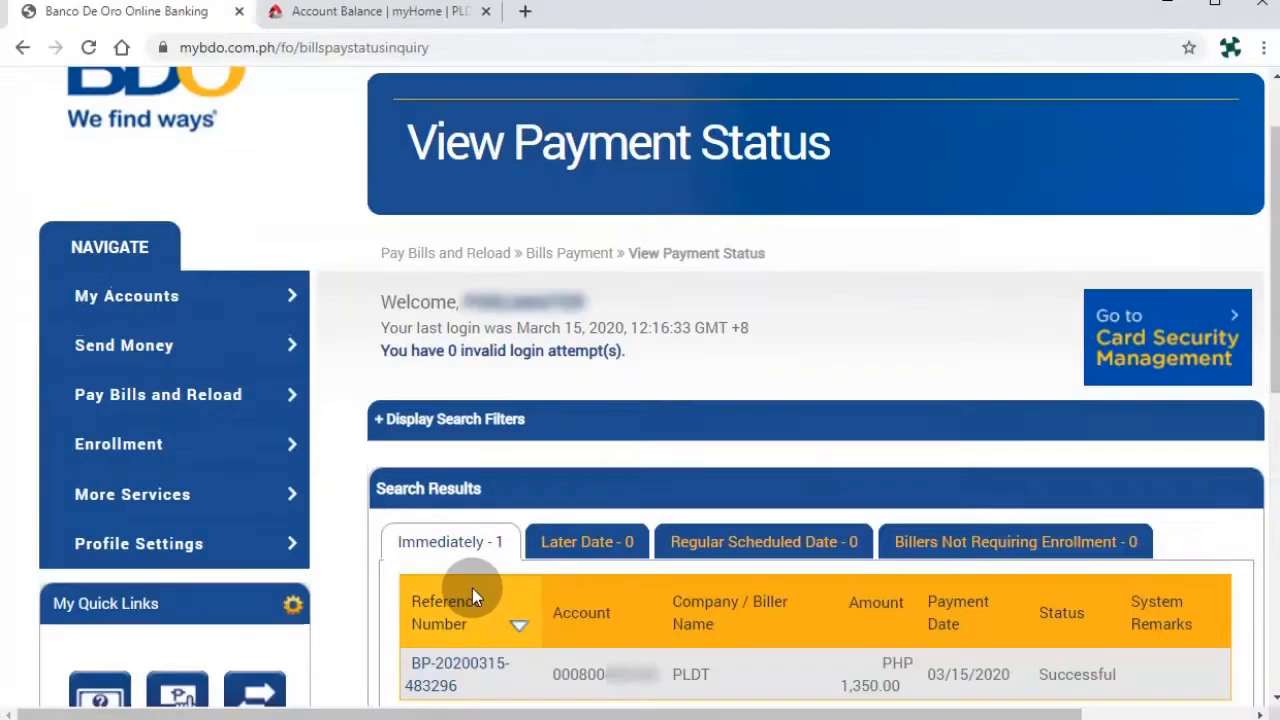
scroll("down", 3)
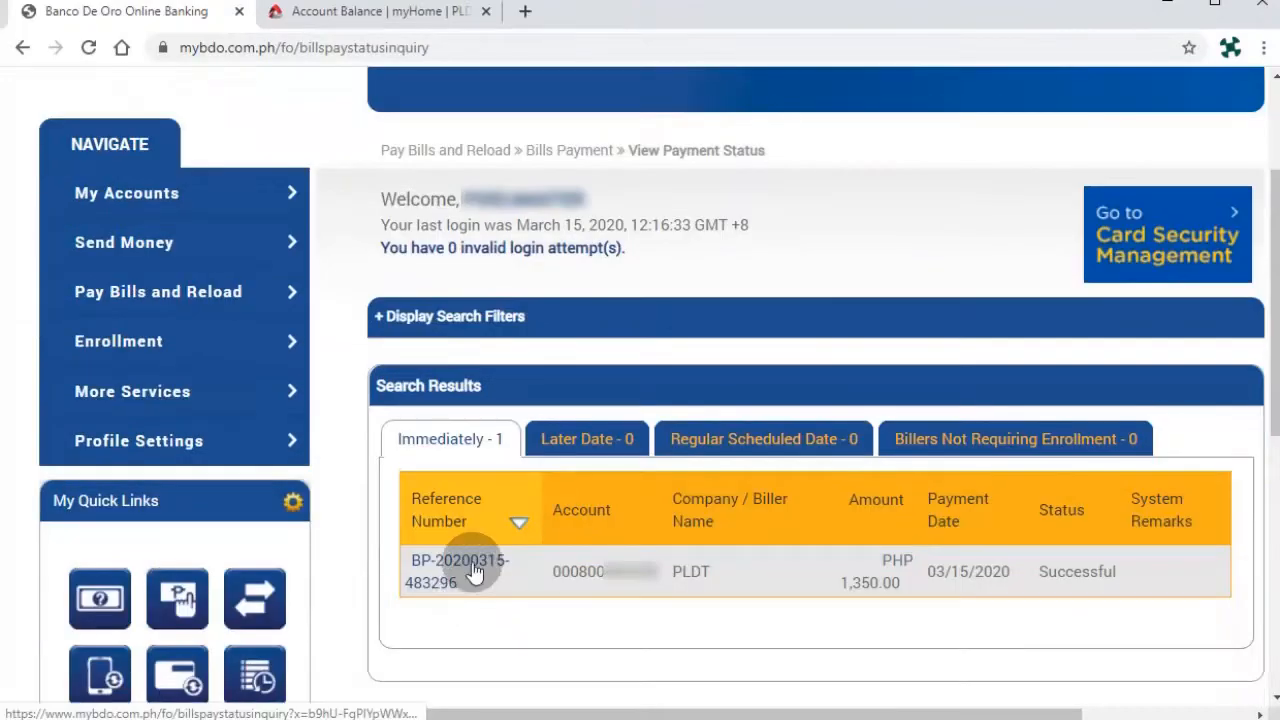
left_click(456, 572)
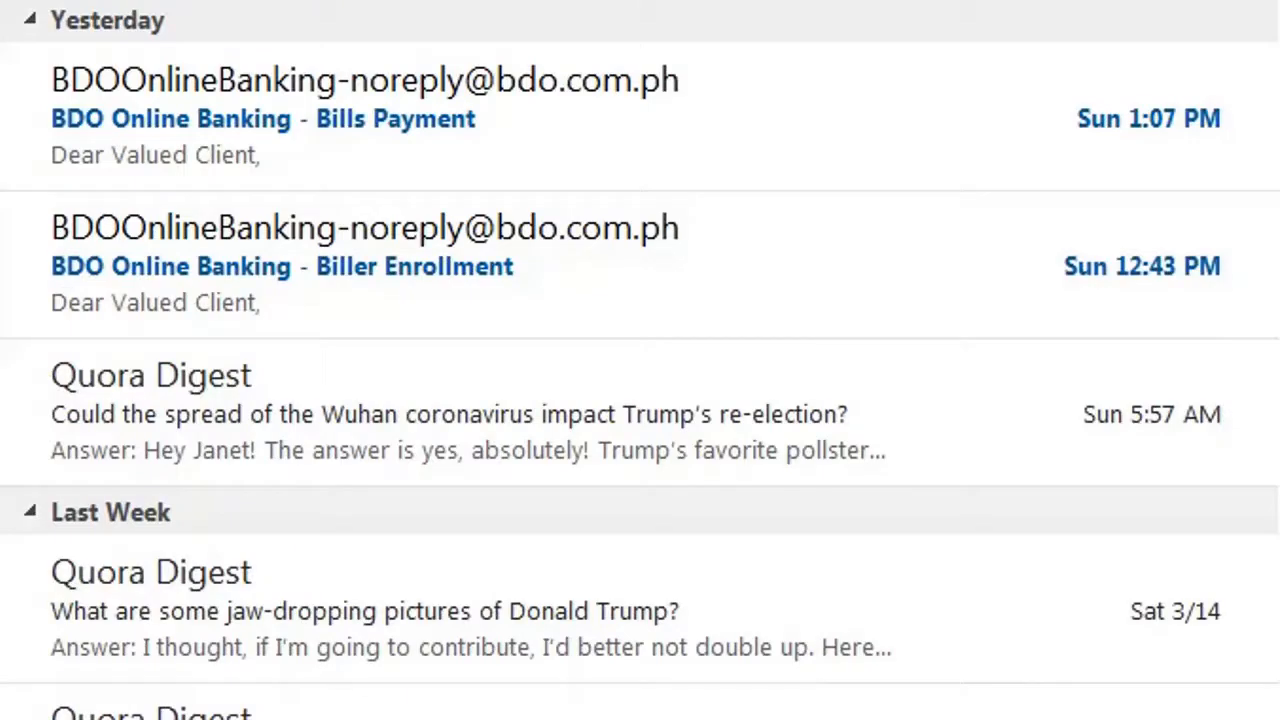
mouse_move(670, 258)
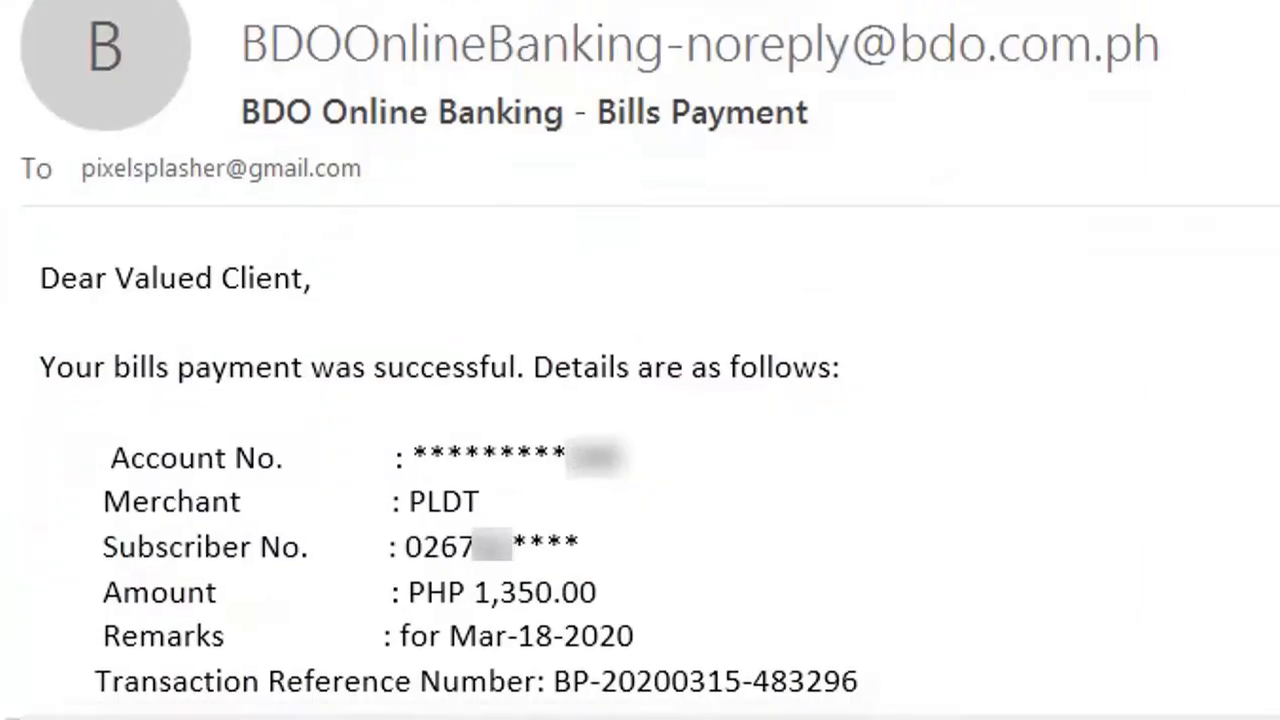
Read the Bills Payment email, then the Biller Enrollment confirmation email for PLDT.
scroll("down", 3)
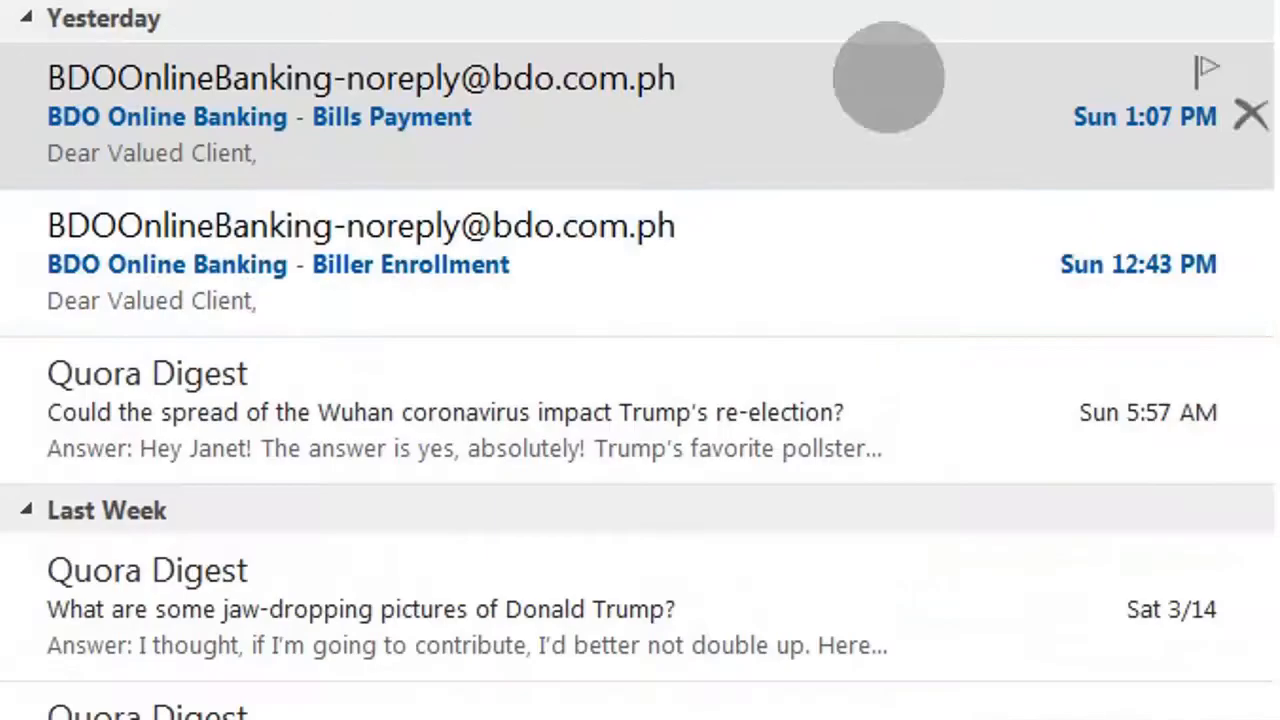
left_click(360, 264)
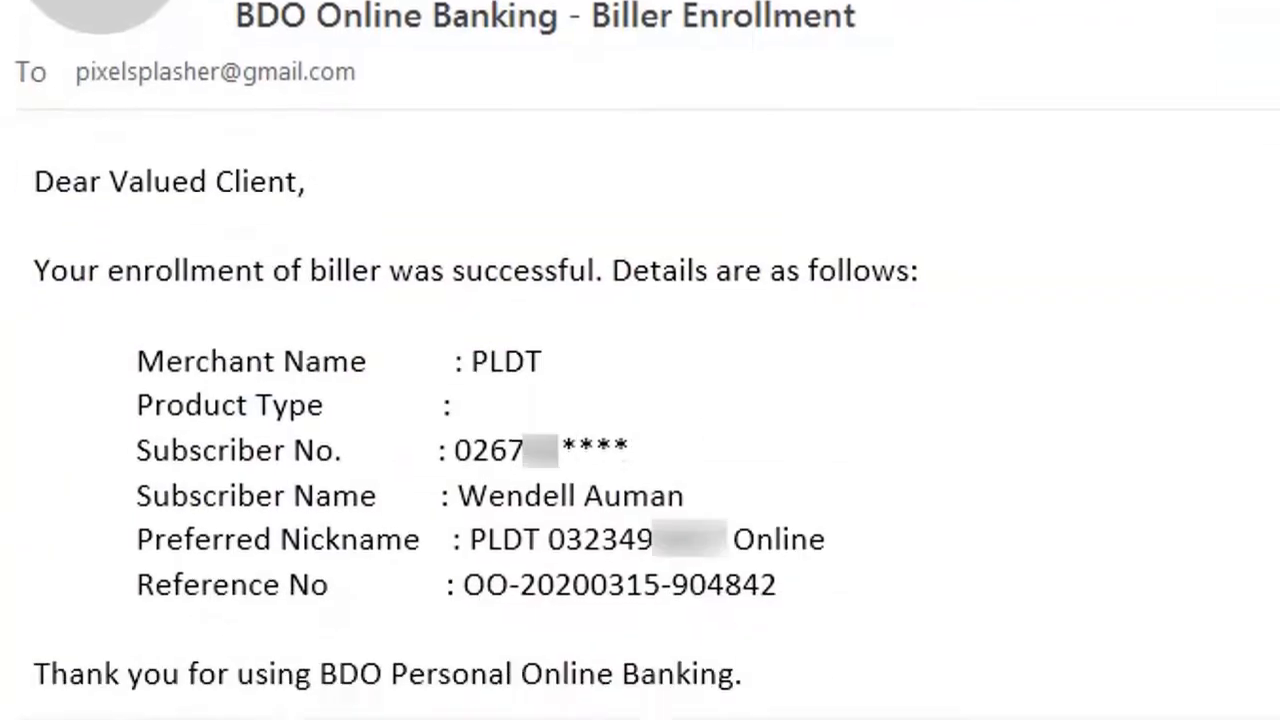
scroll("down", 3)
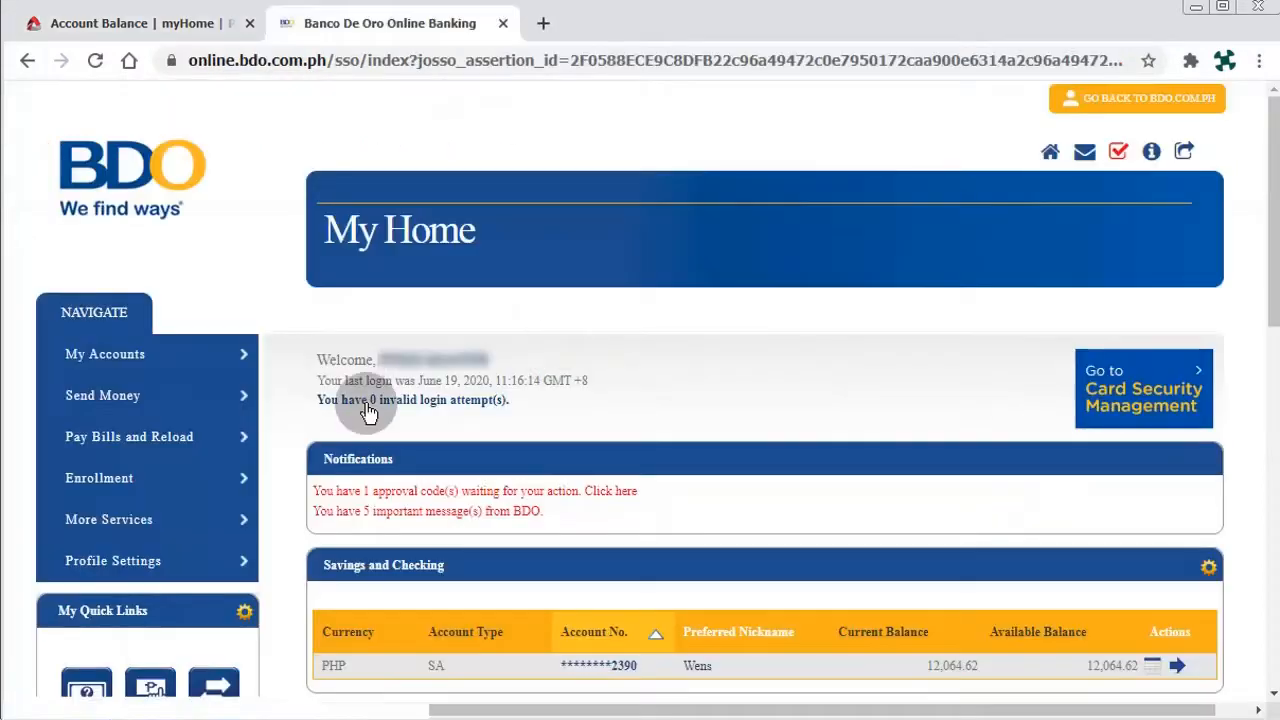
View the Bill Rack, tick the PLDT bill and choose Pay selected bills.
left_click(128, 436)
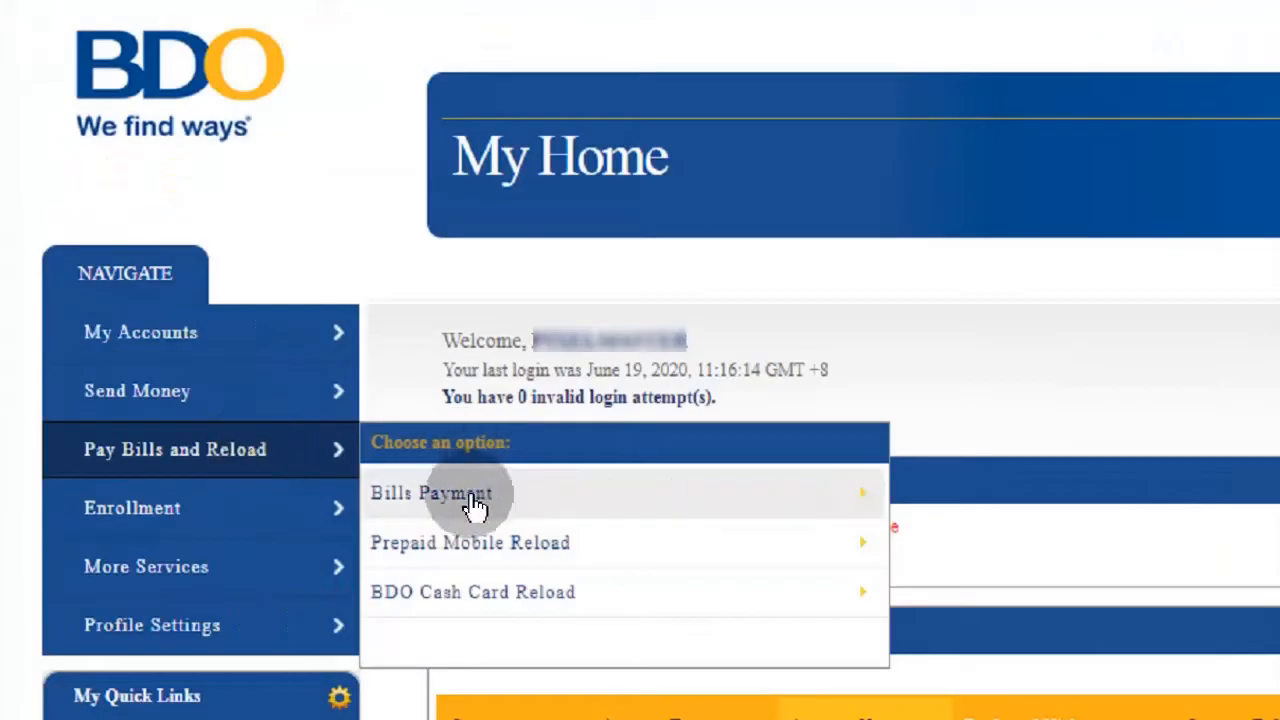
left_click(432, 492)
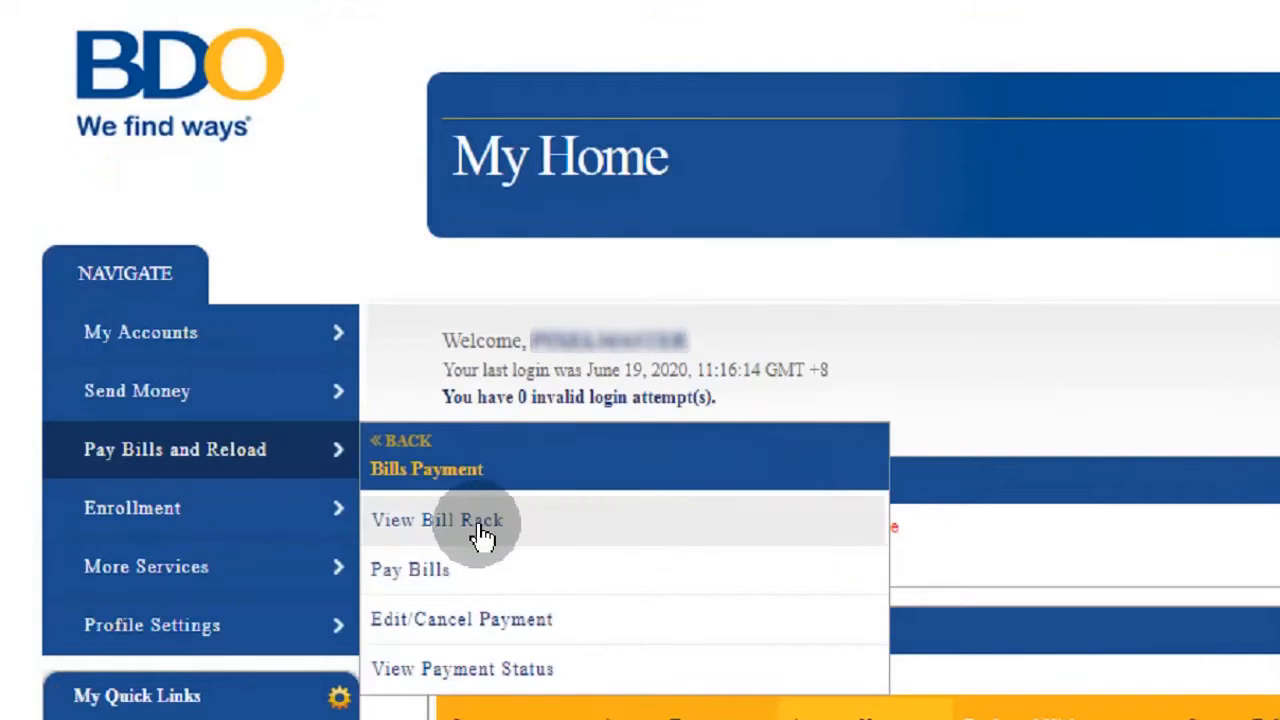
left_click(436, 520)
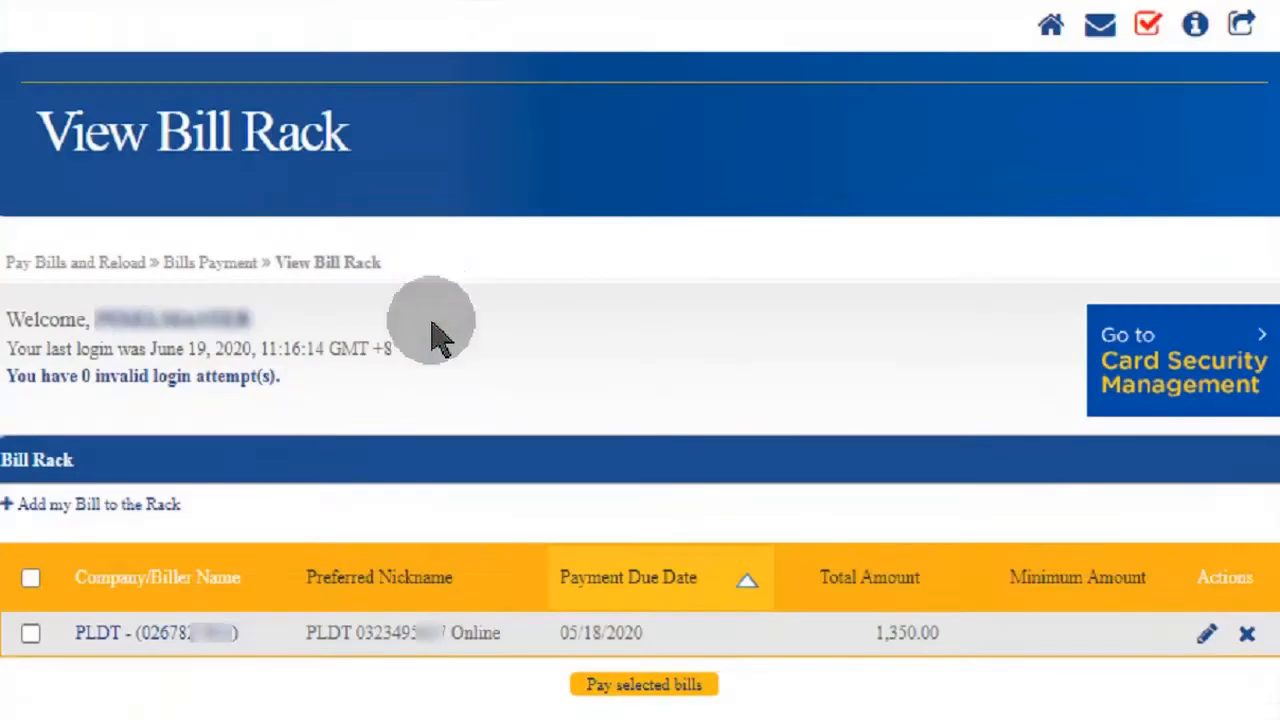
left_click(30, 632)
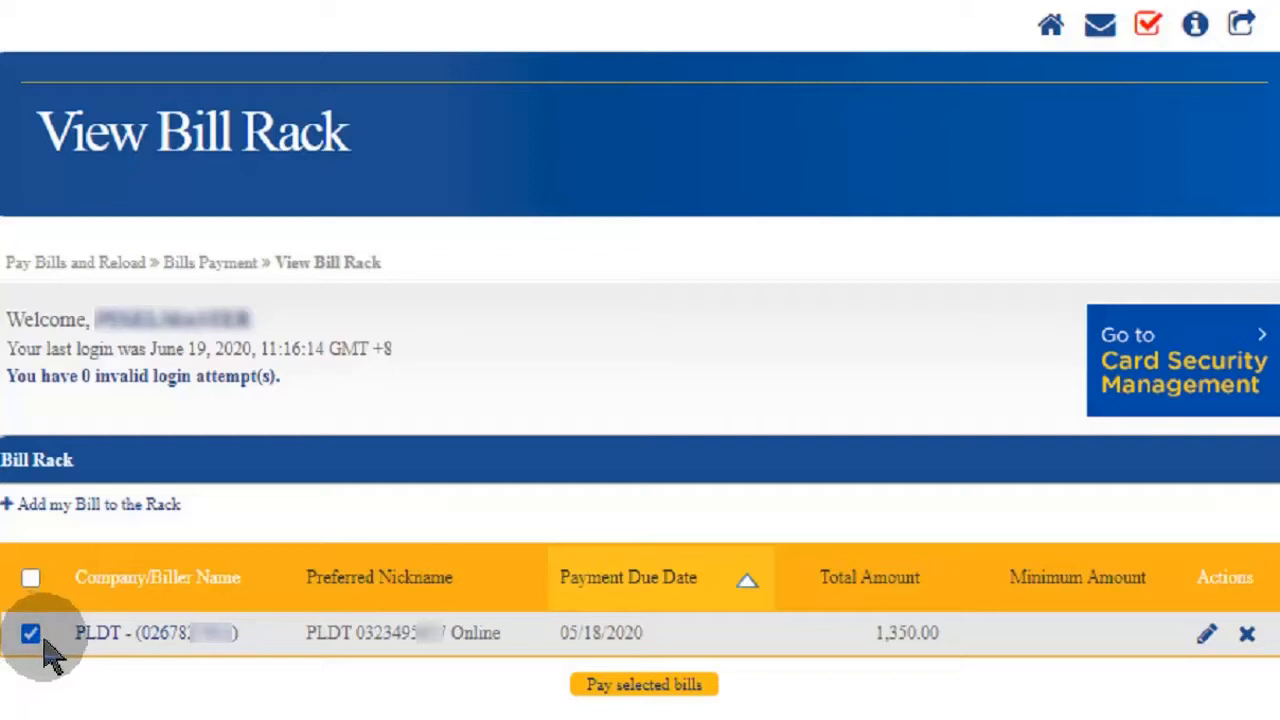
scroll("down", 3)
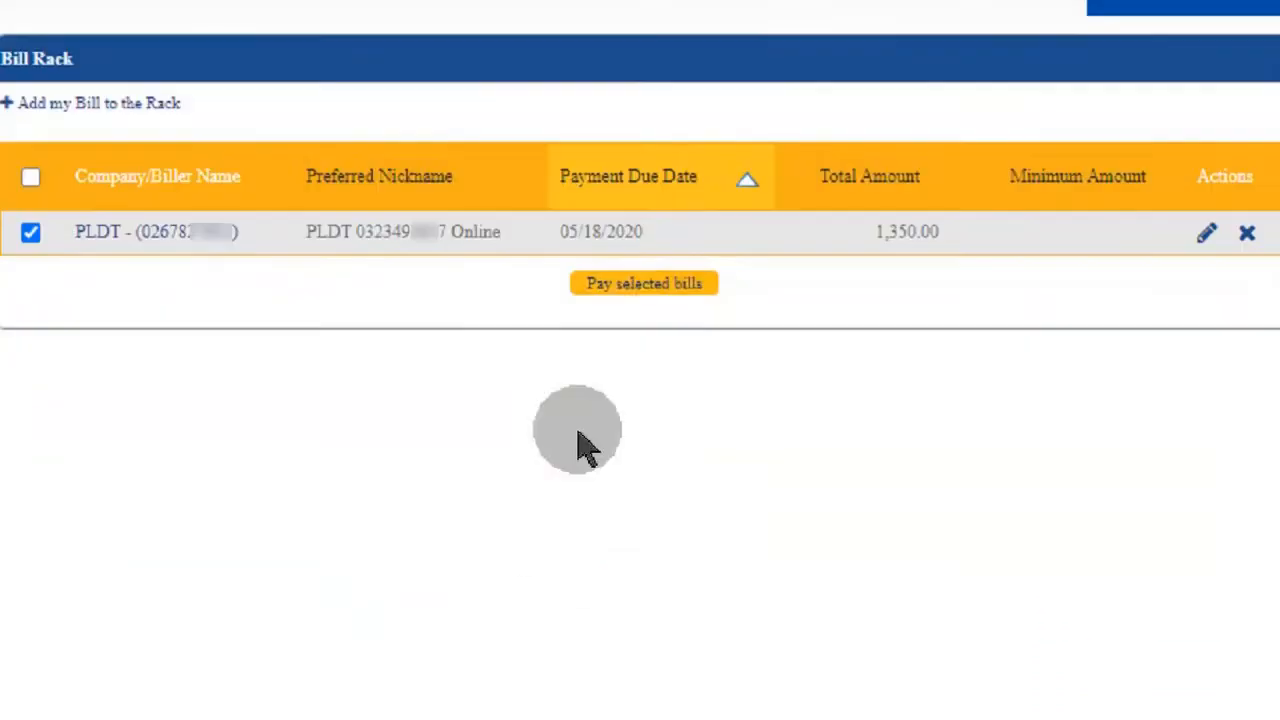
left_click(644, 284)
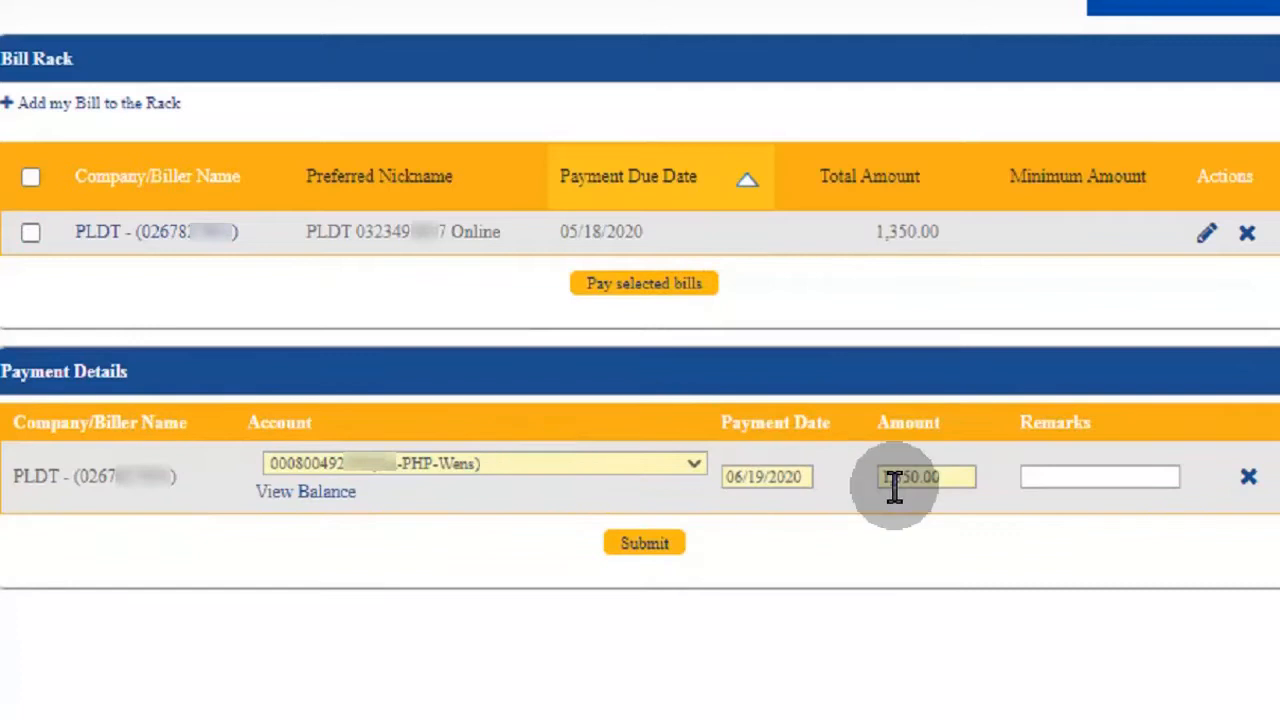
Change the amount to 1,400.00, set the payment date to June 19 and submit.
double_click(910, 476)
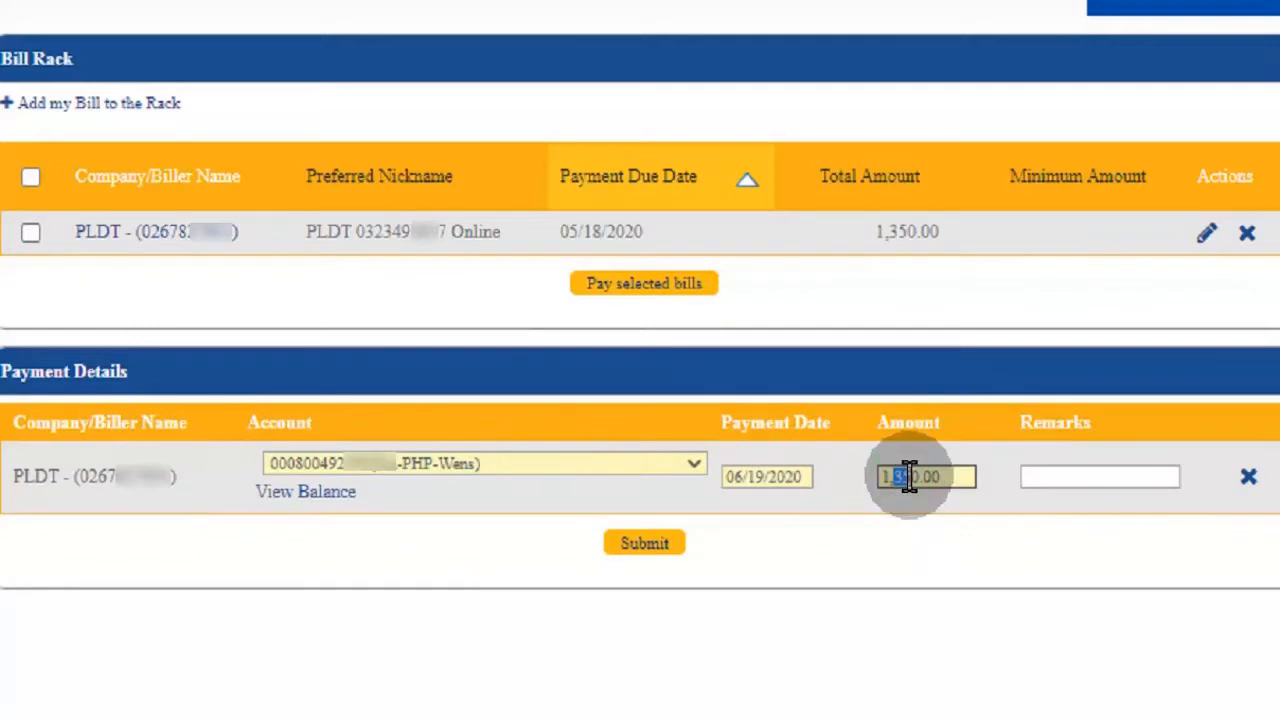
type("1,490.00")
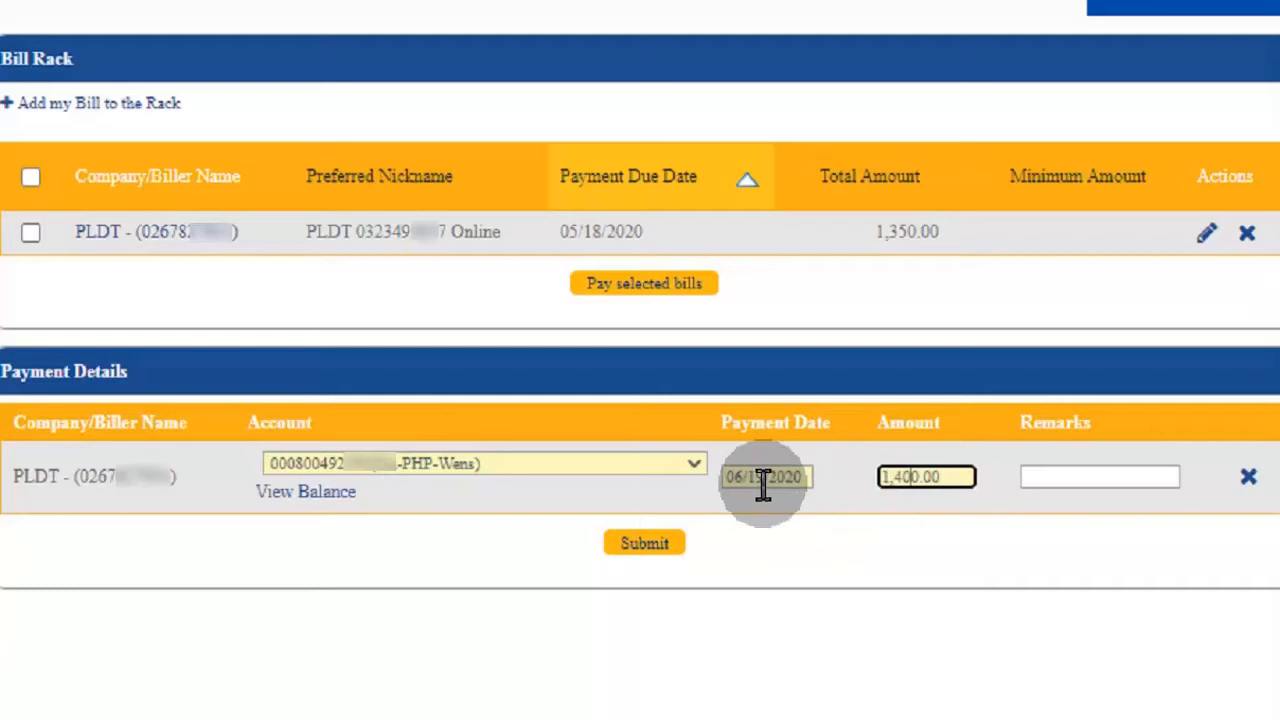
left_click(764, 476)
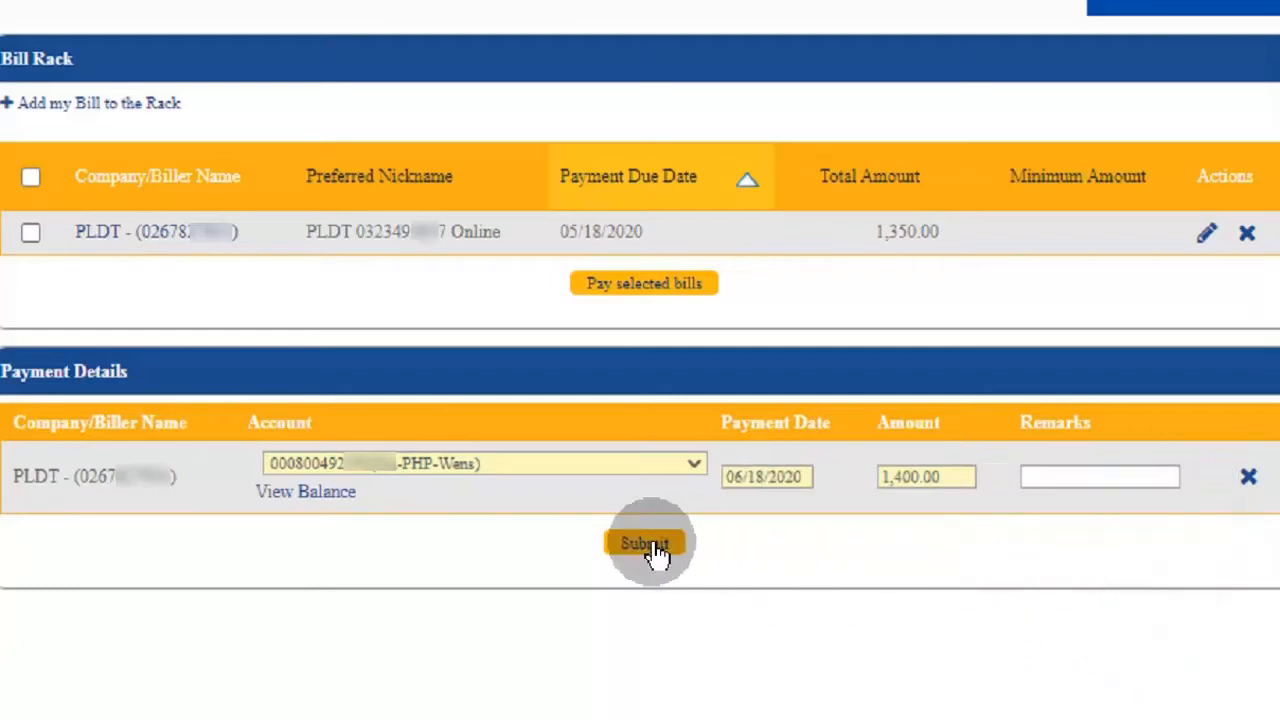
left_click(644, 544)
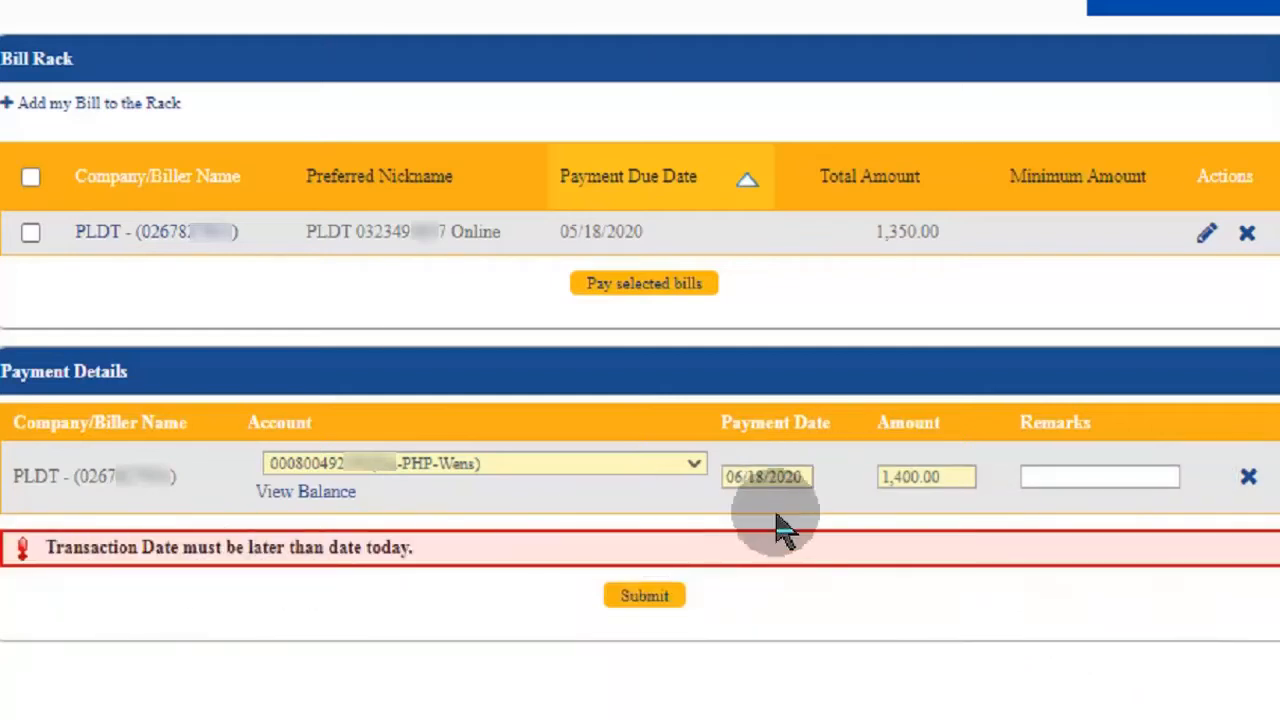
left_click(766, 476)
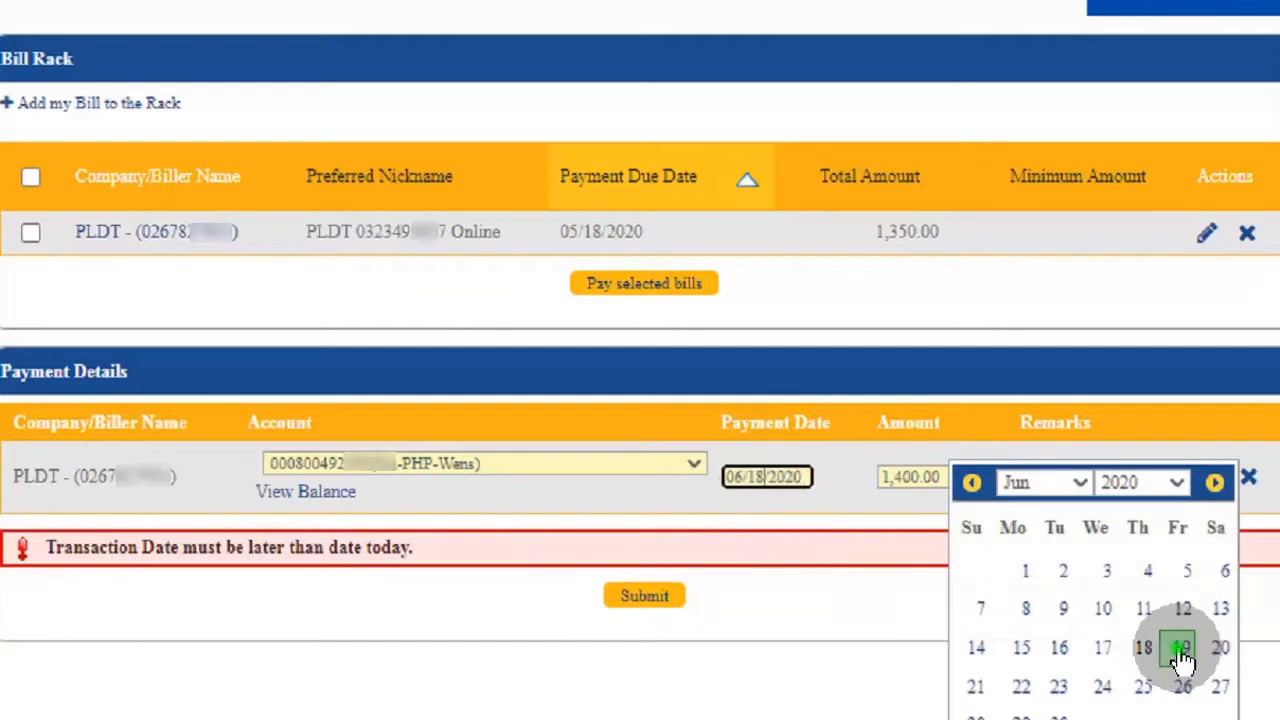
left_click(1184, 648)
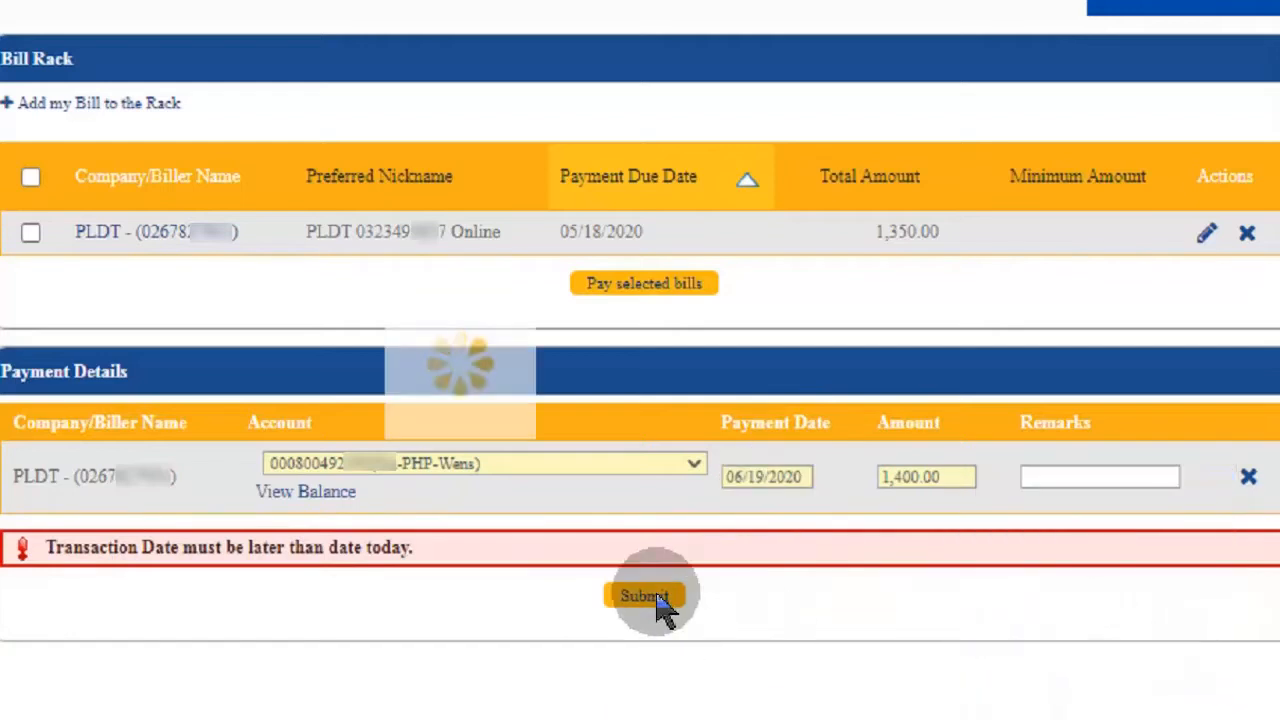
left_click(644, 596)
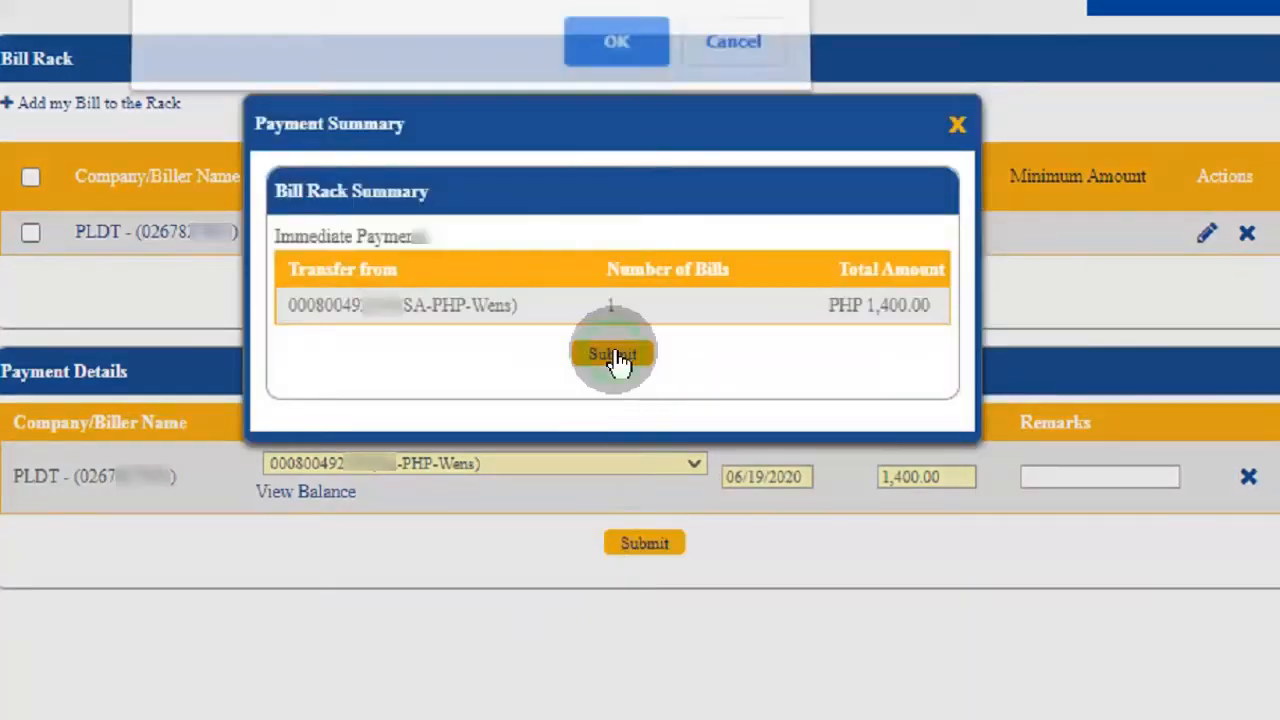
left_click(612, 354)
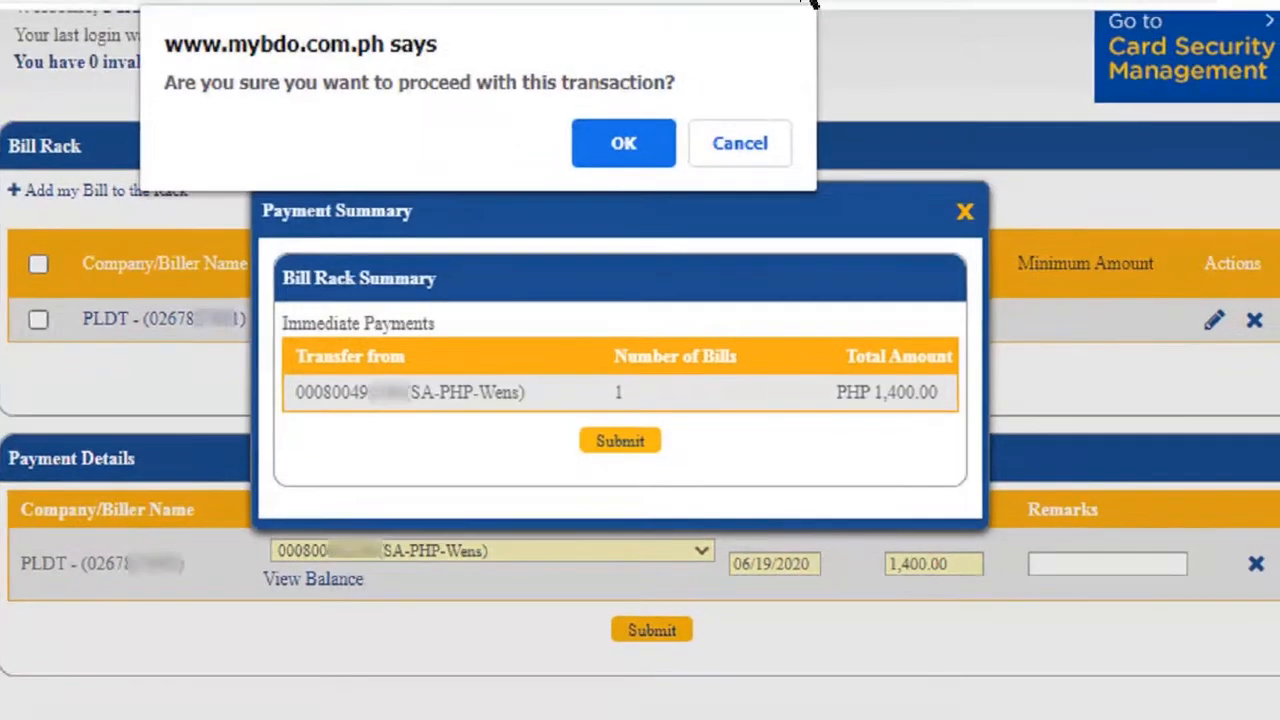
left_click(624, 144)
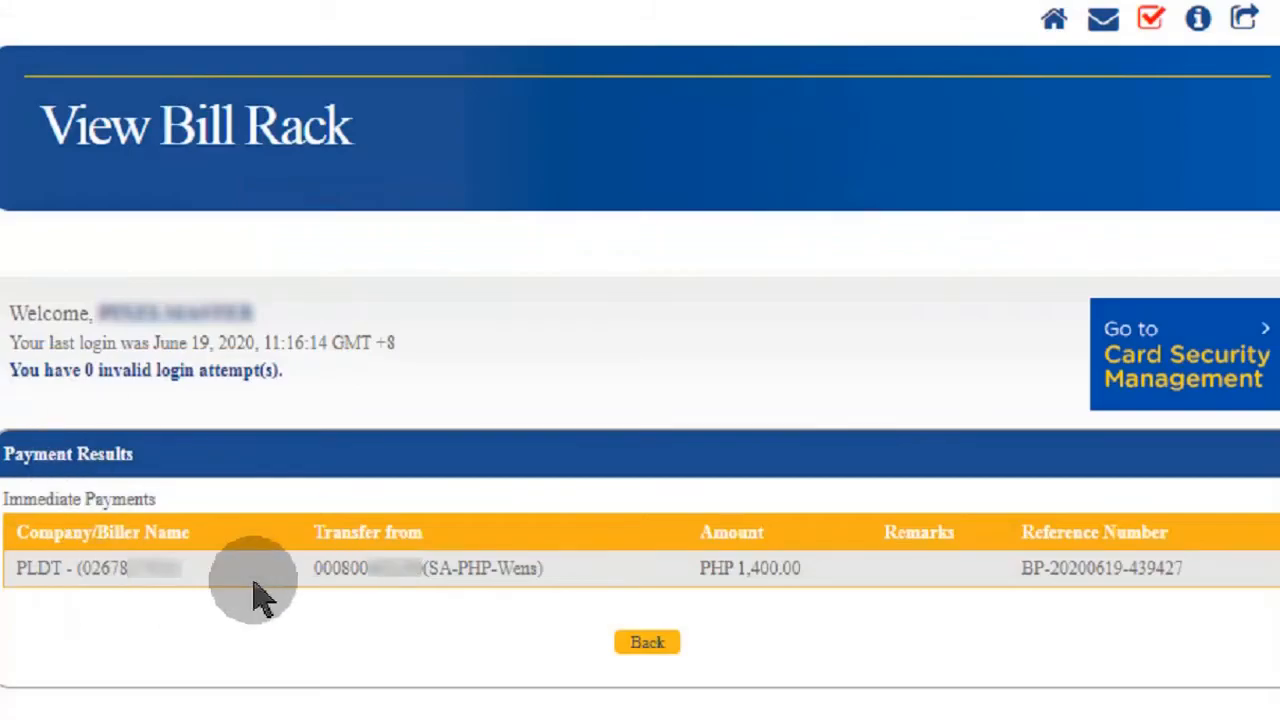
mouse_move(990, 576)
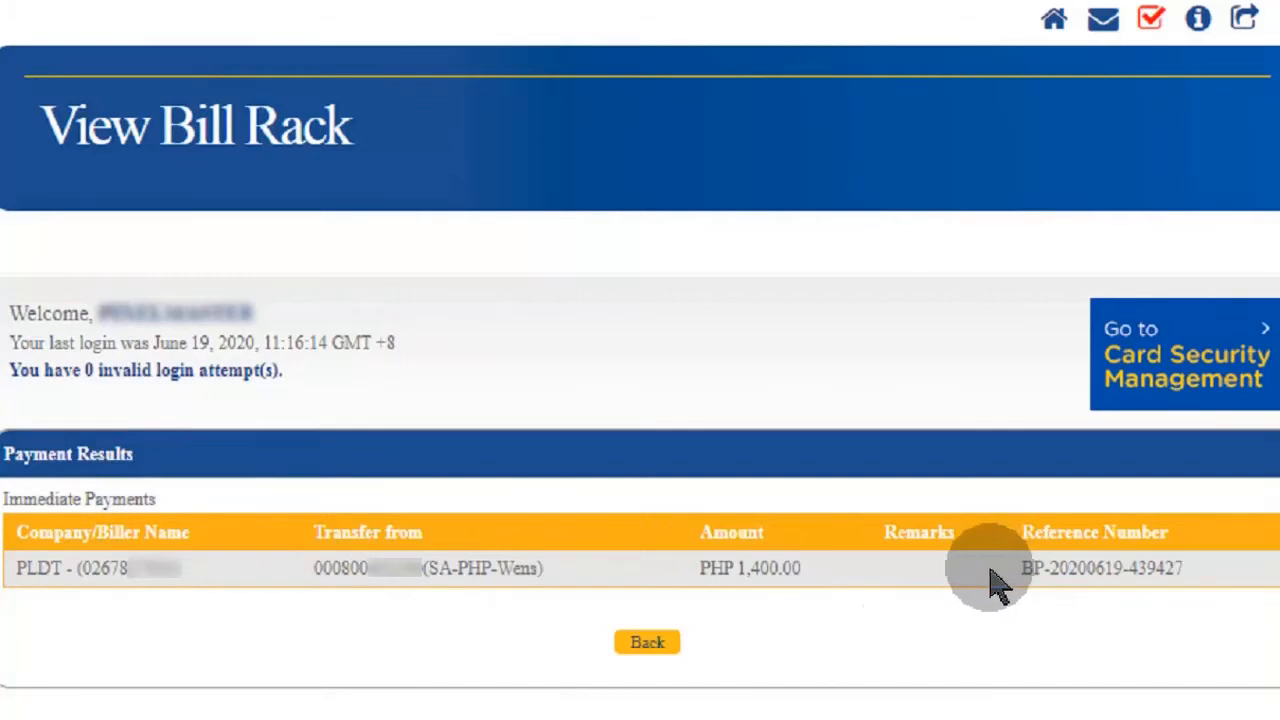
Return to the View Bill Rack page after confirming the PHP 1,400.00 PLDT payment result.
left_click(648, 640)
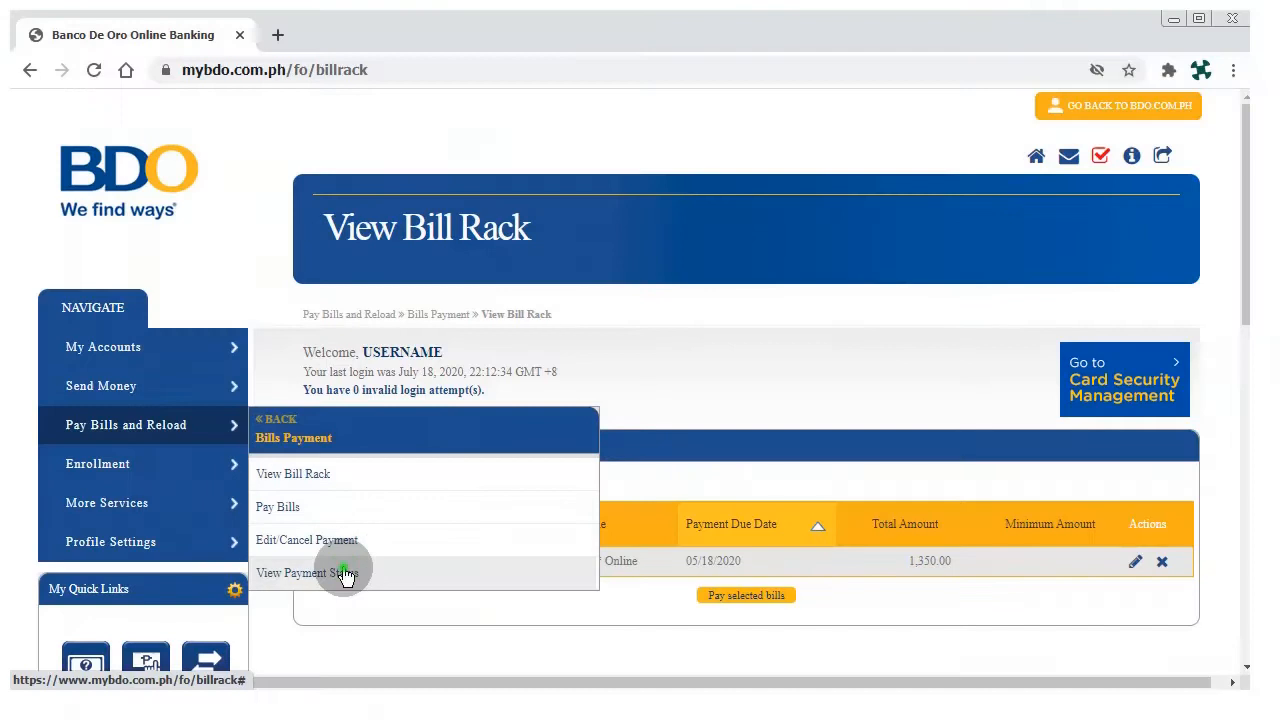
left_click(308, 572)
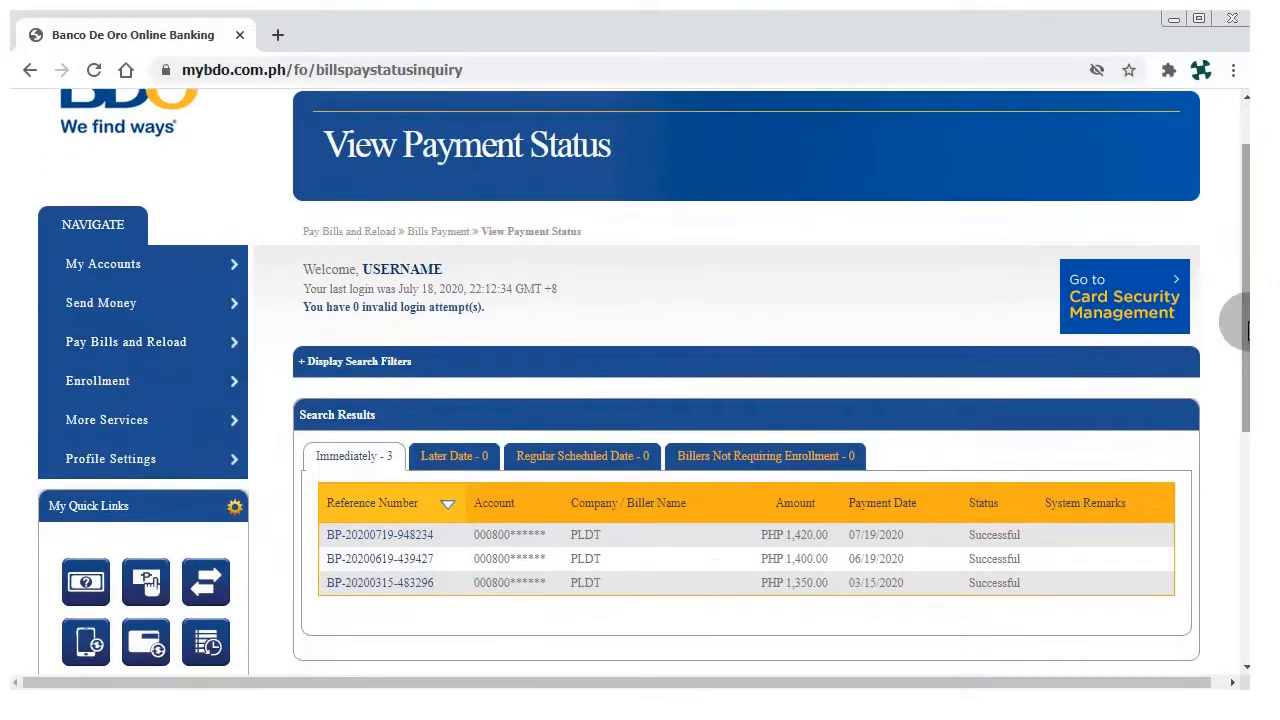
left_click(420, 558)
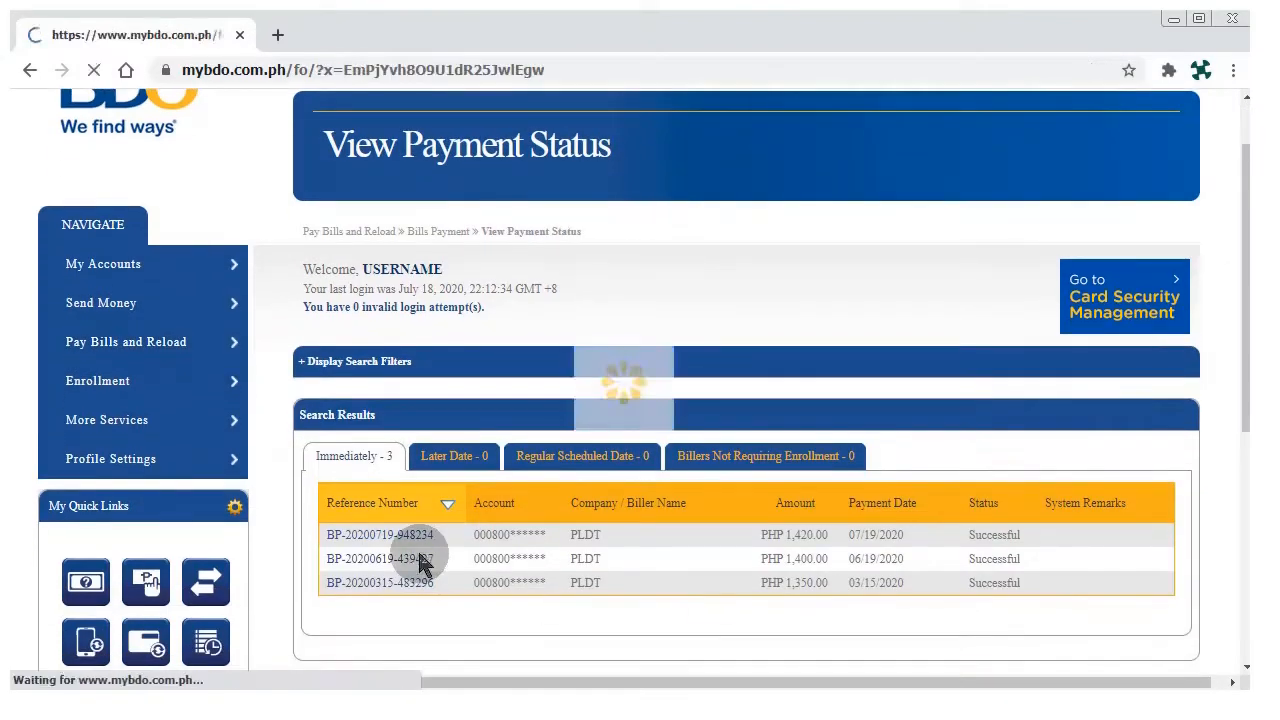
left_click(380, 558)
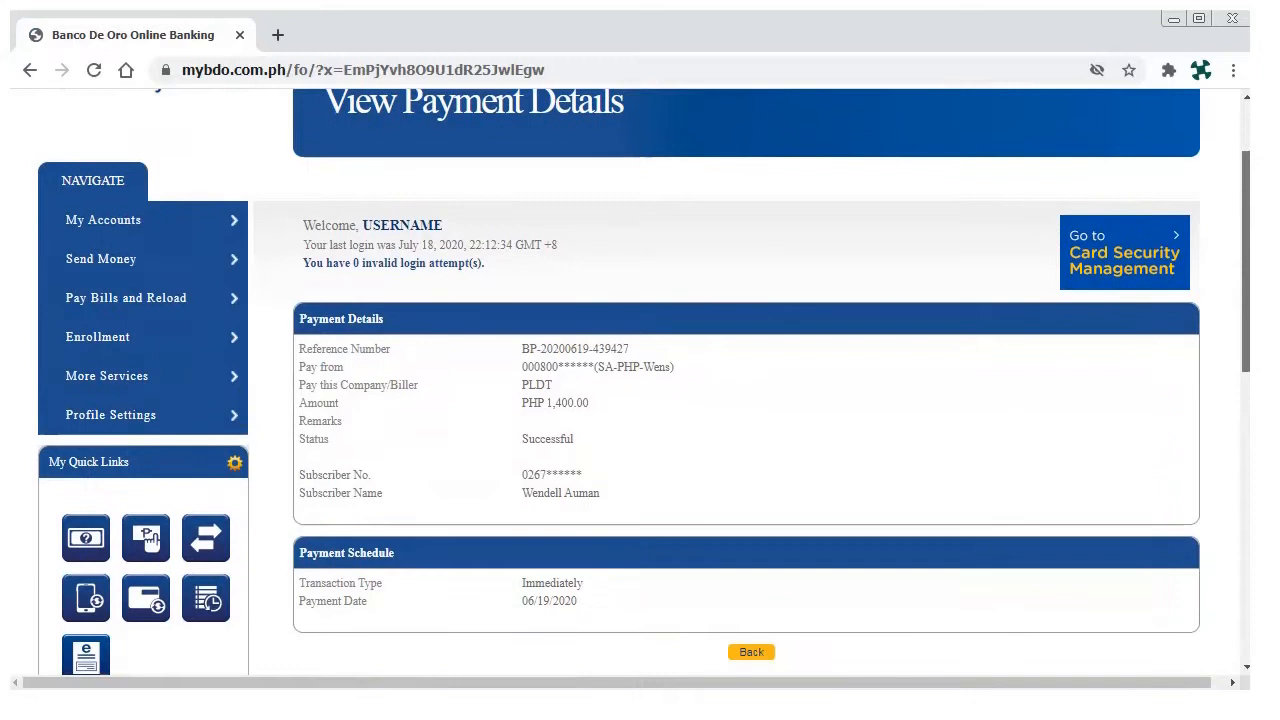